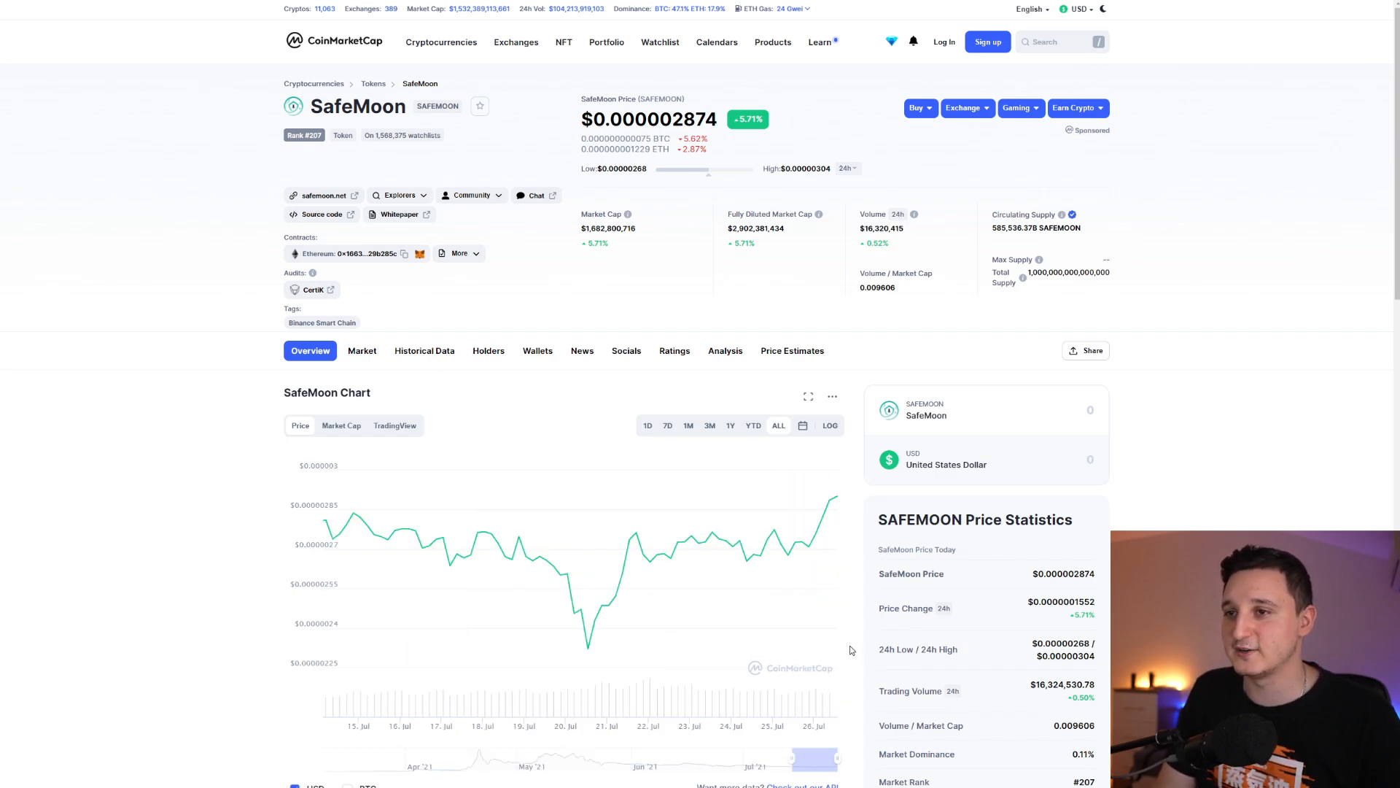
mouse_move(828, 501)
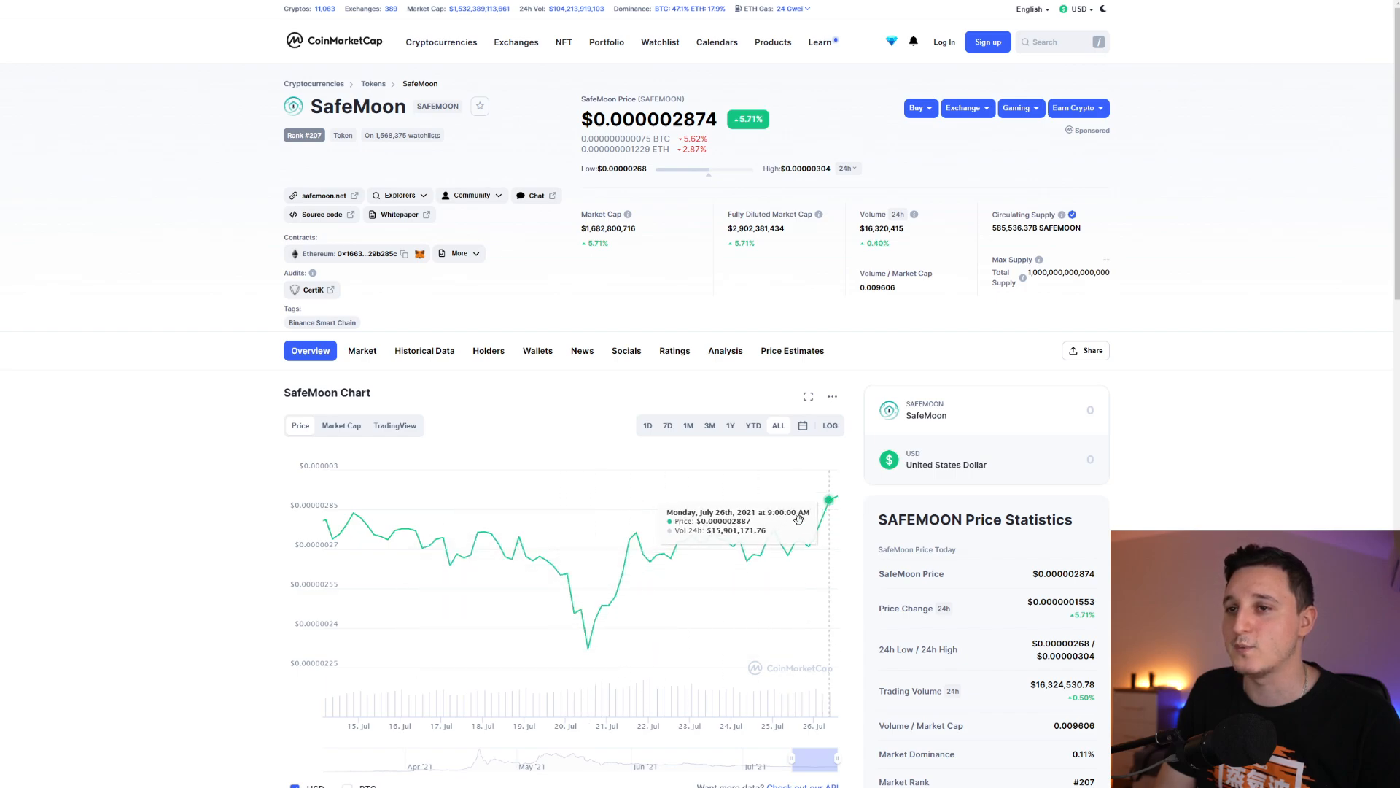
mouse_move(537, 404)
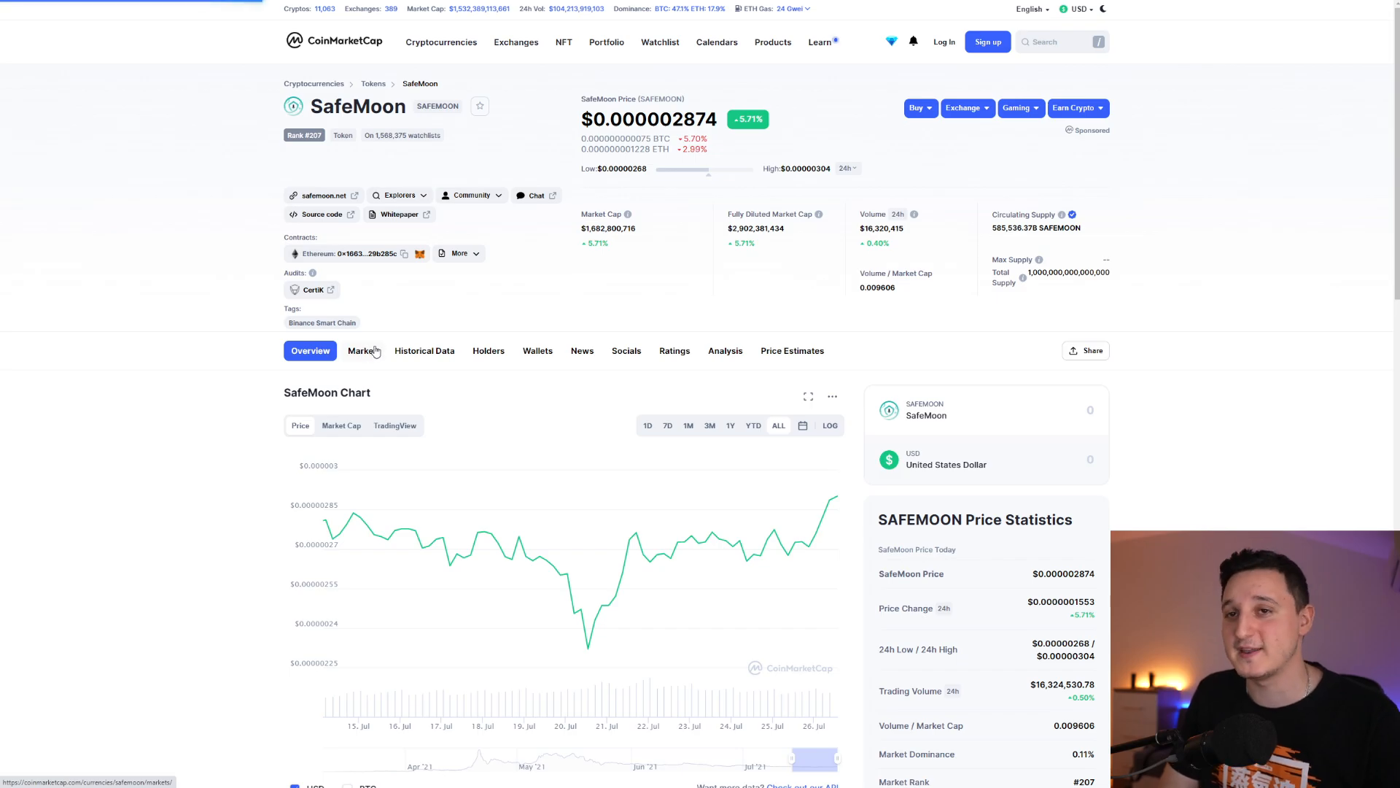
View the SafeMoon Twitter profile's wallet beta poll, Android beta and 12% slippage swap tutorial tweets
click(362, 350)
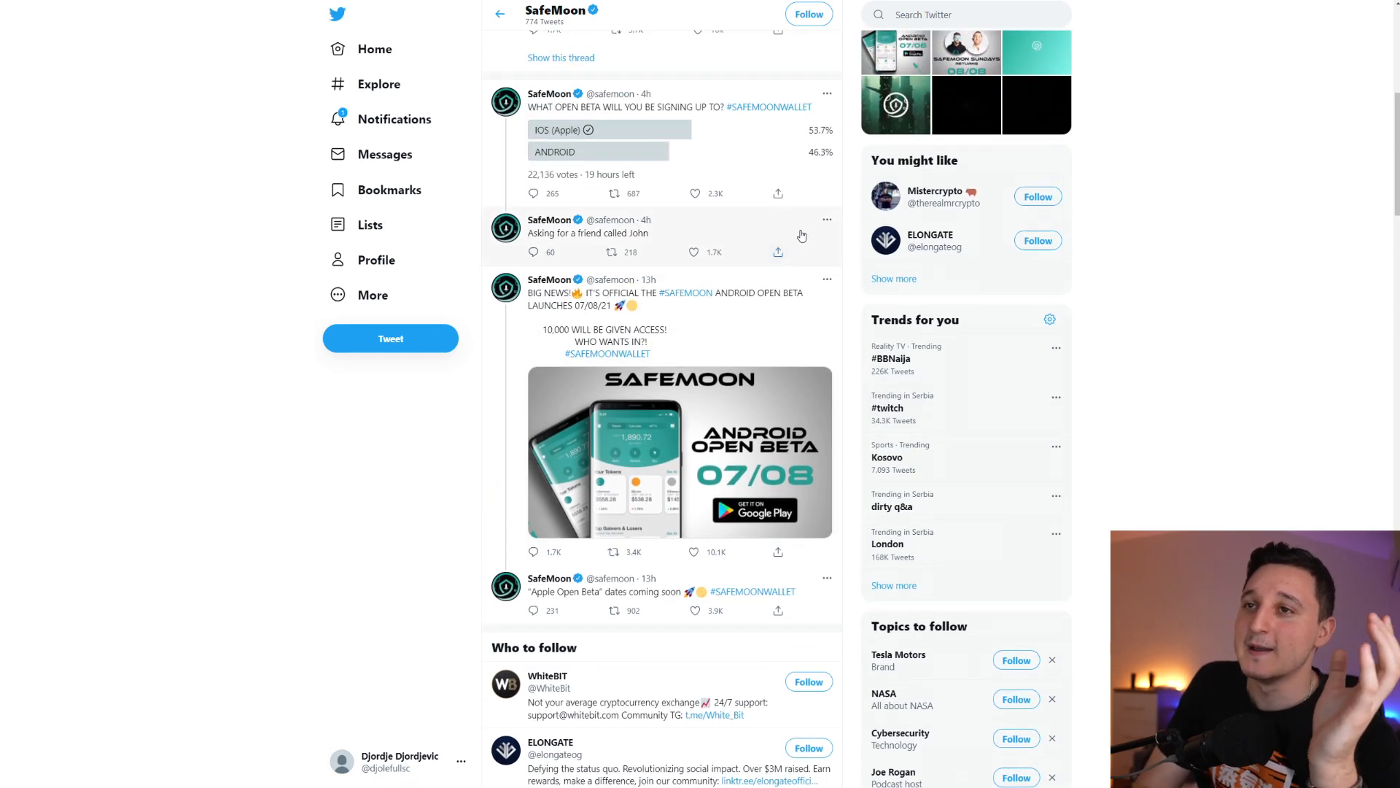
mouse_move(1155, 296)
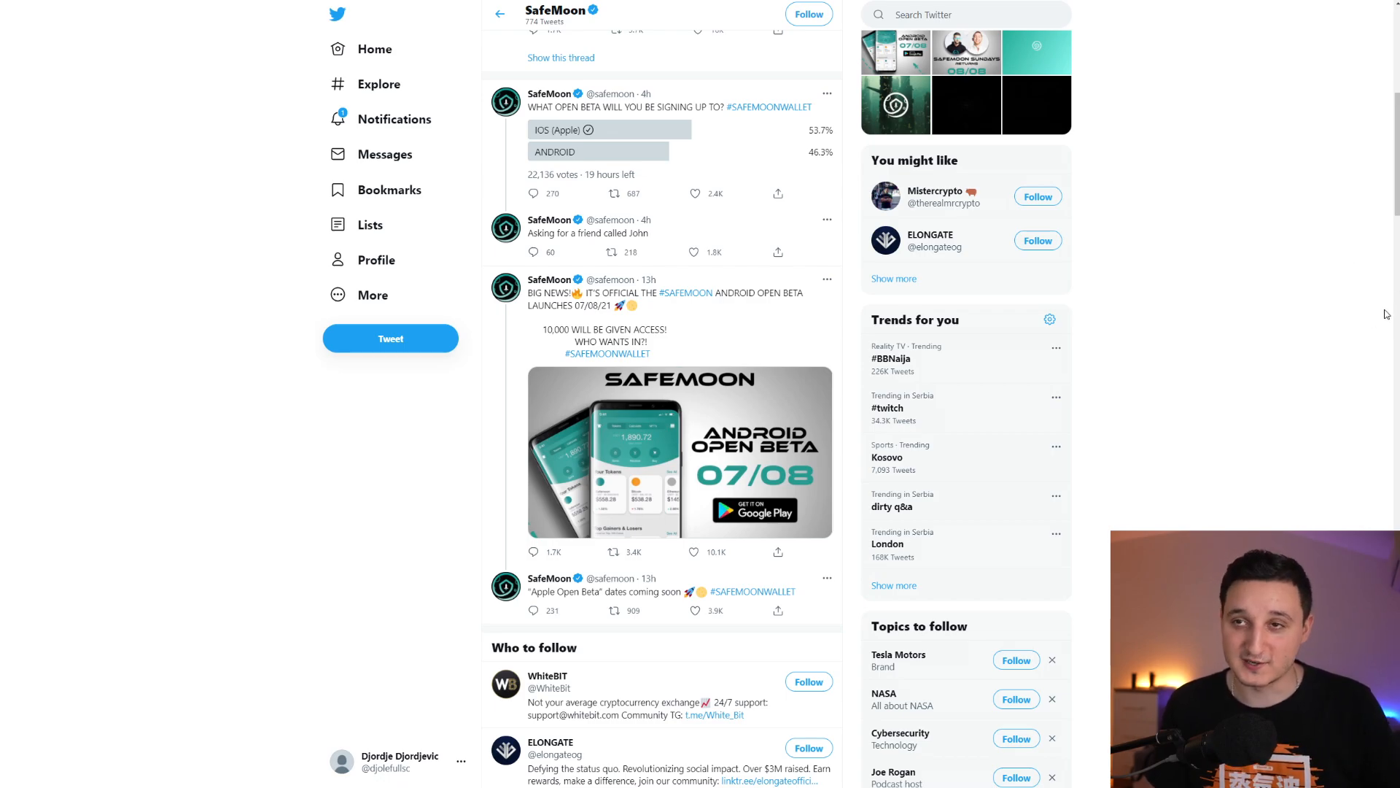
scroll(down, 3)
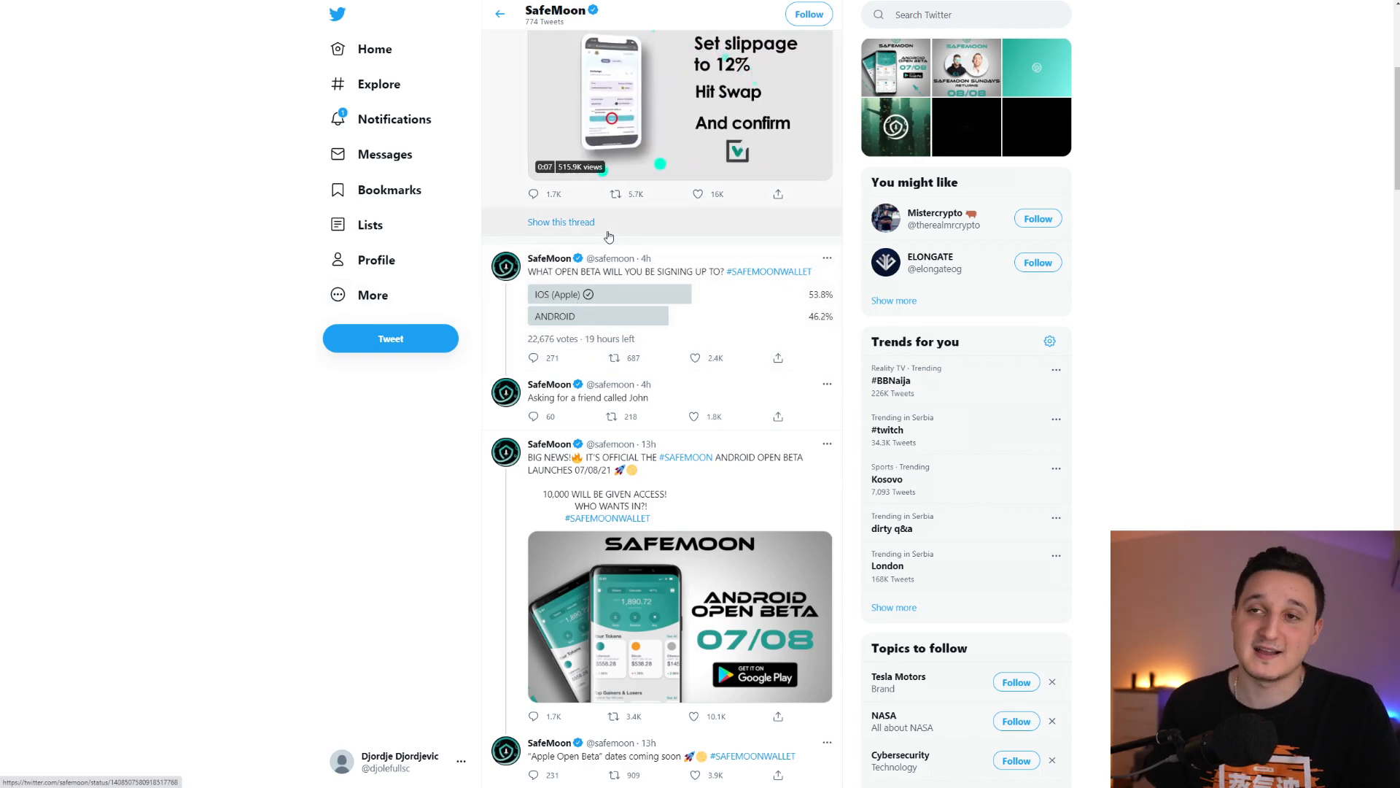
mouse_move(550, 300)
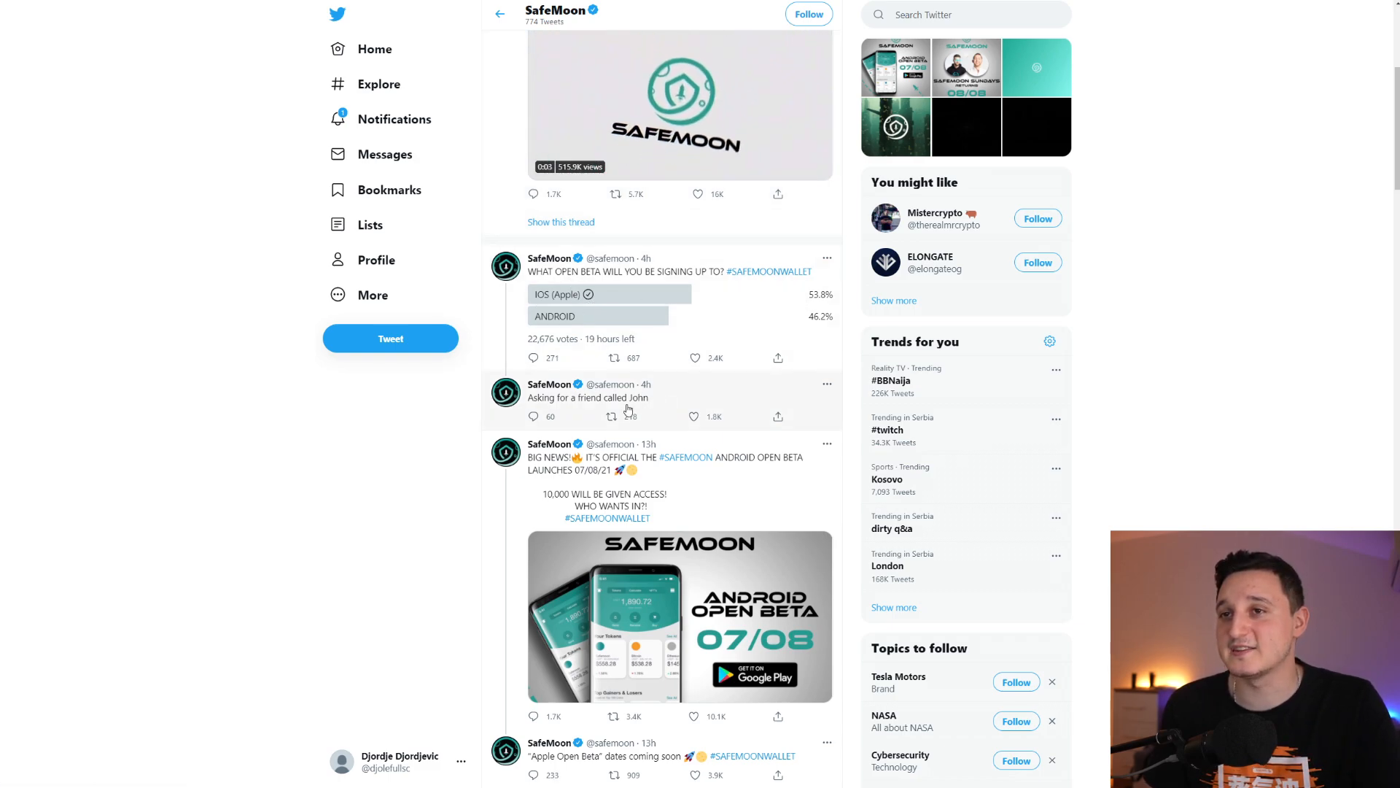
Scroll past Who to follow to the SafeMoon Sundays AMA and acquisition guide tweets
scroll(down, 3)
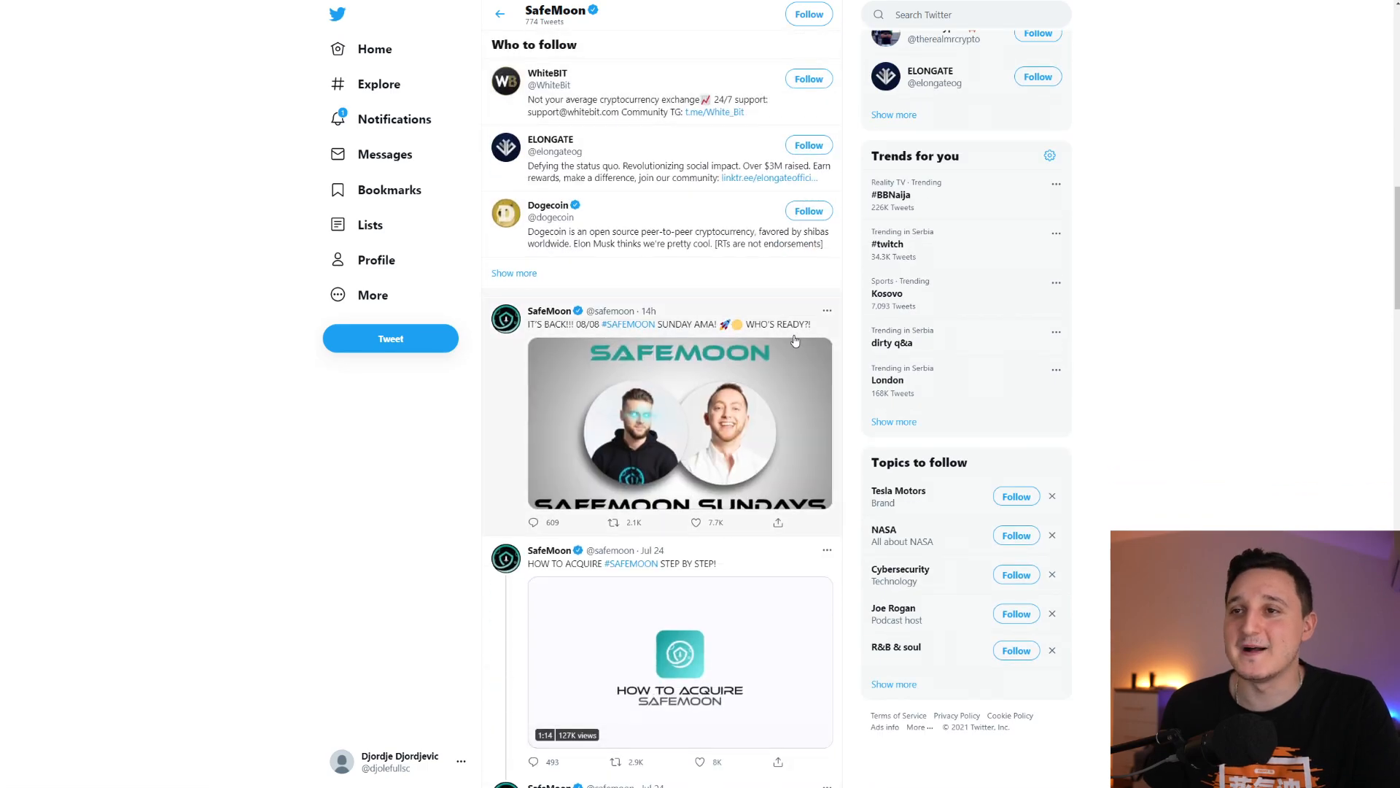
scroll(down, 3)
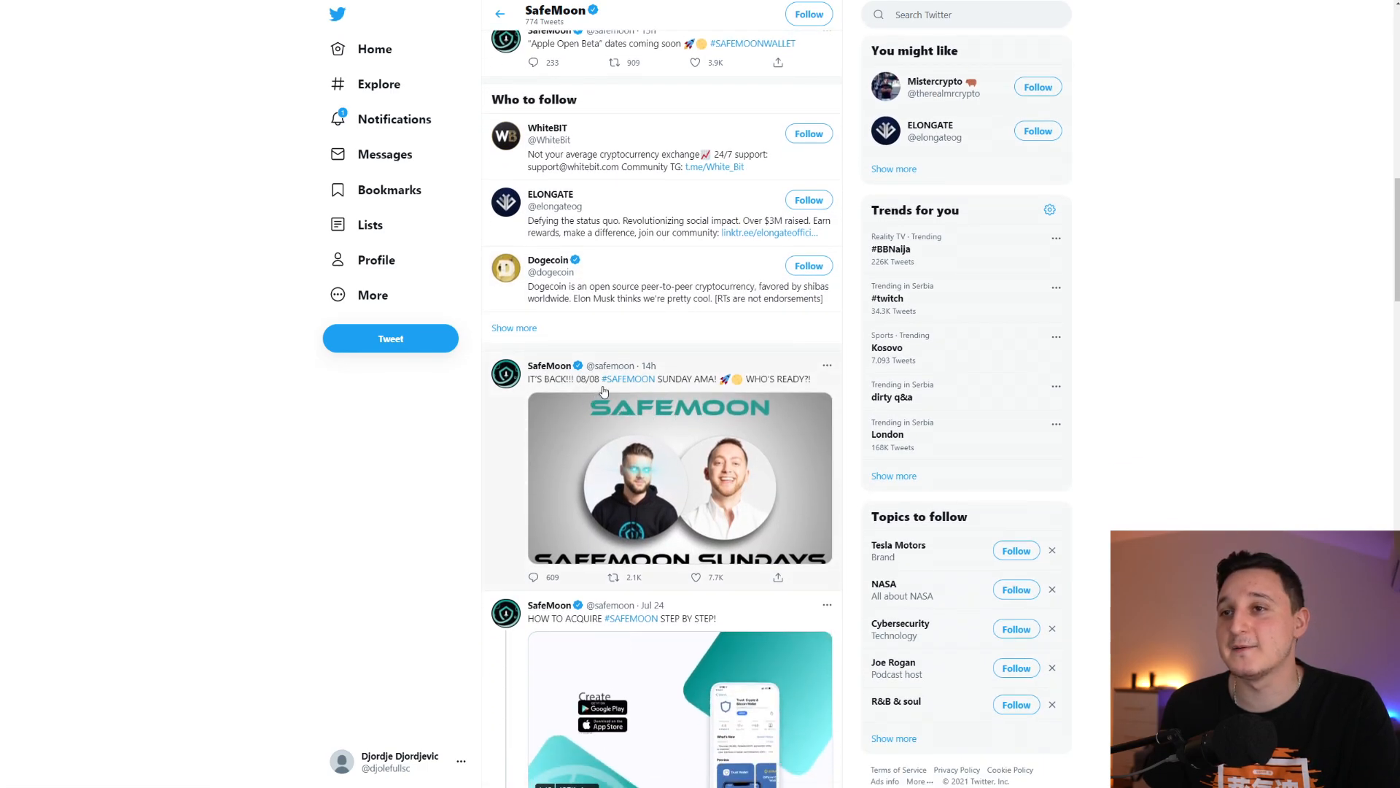
mouse_move(683, 408)
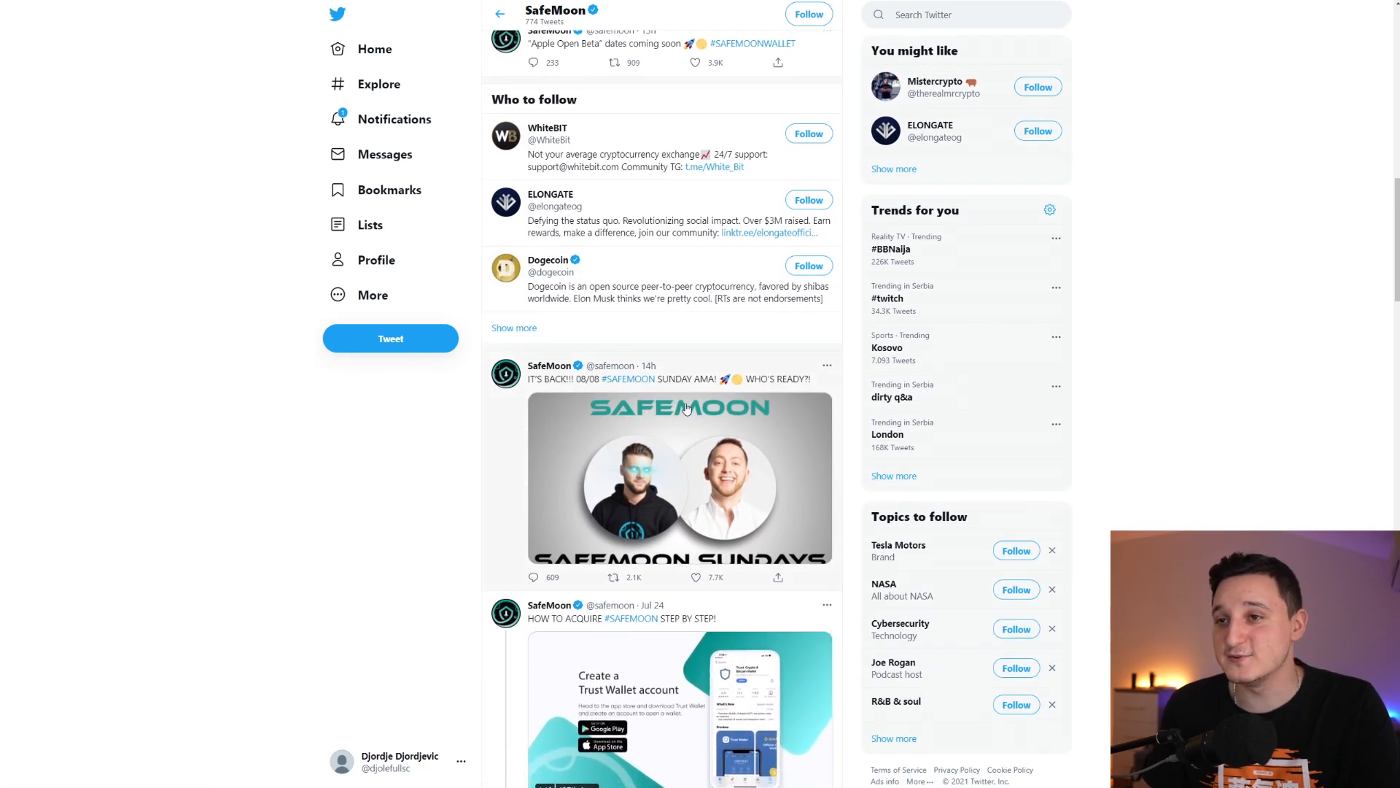
mouse_move(706, 458)
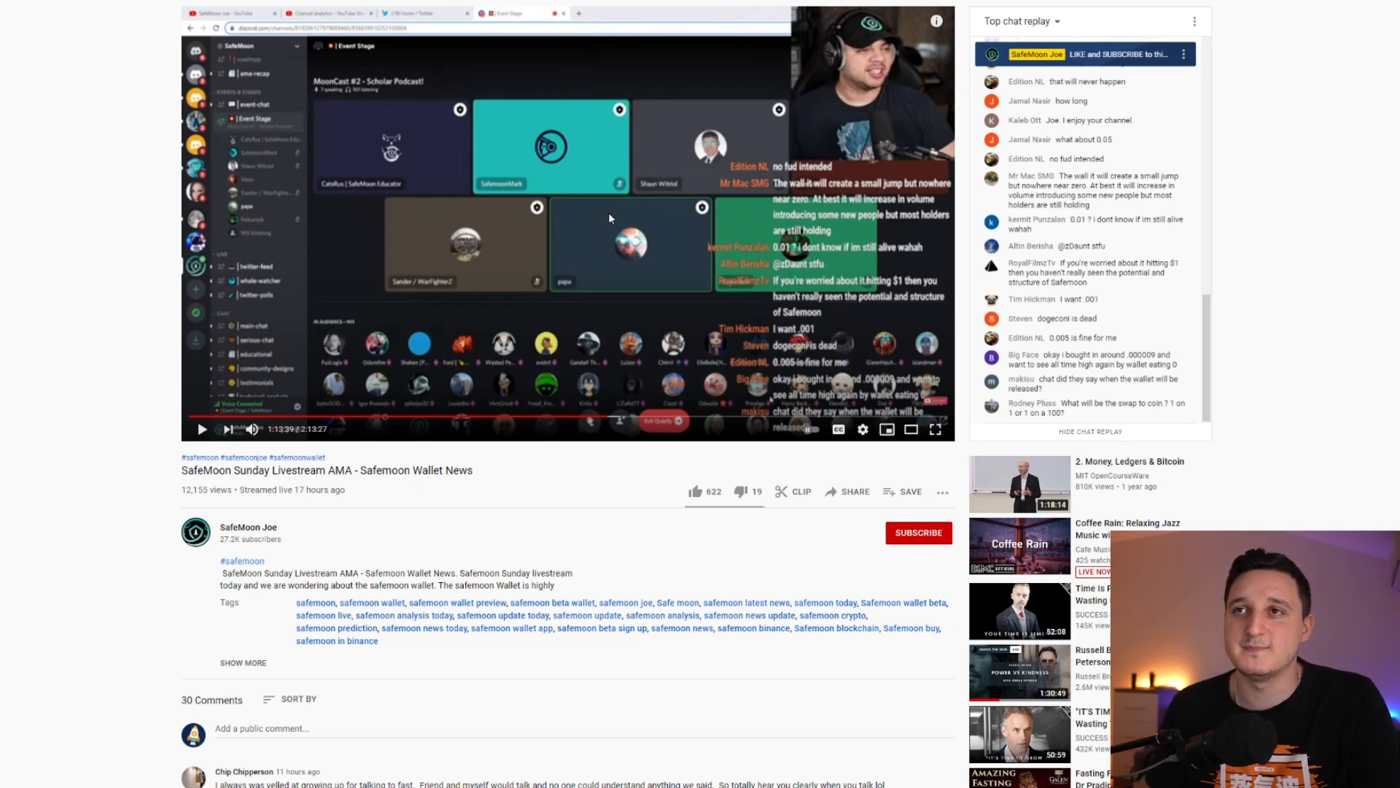
mouse_move(539, 193)
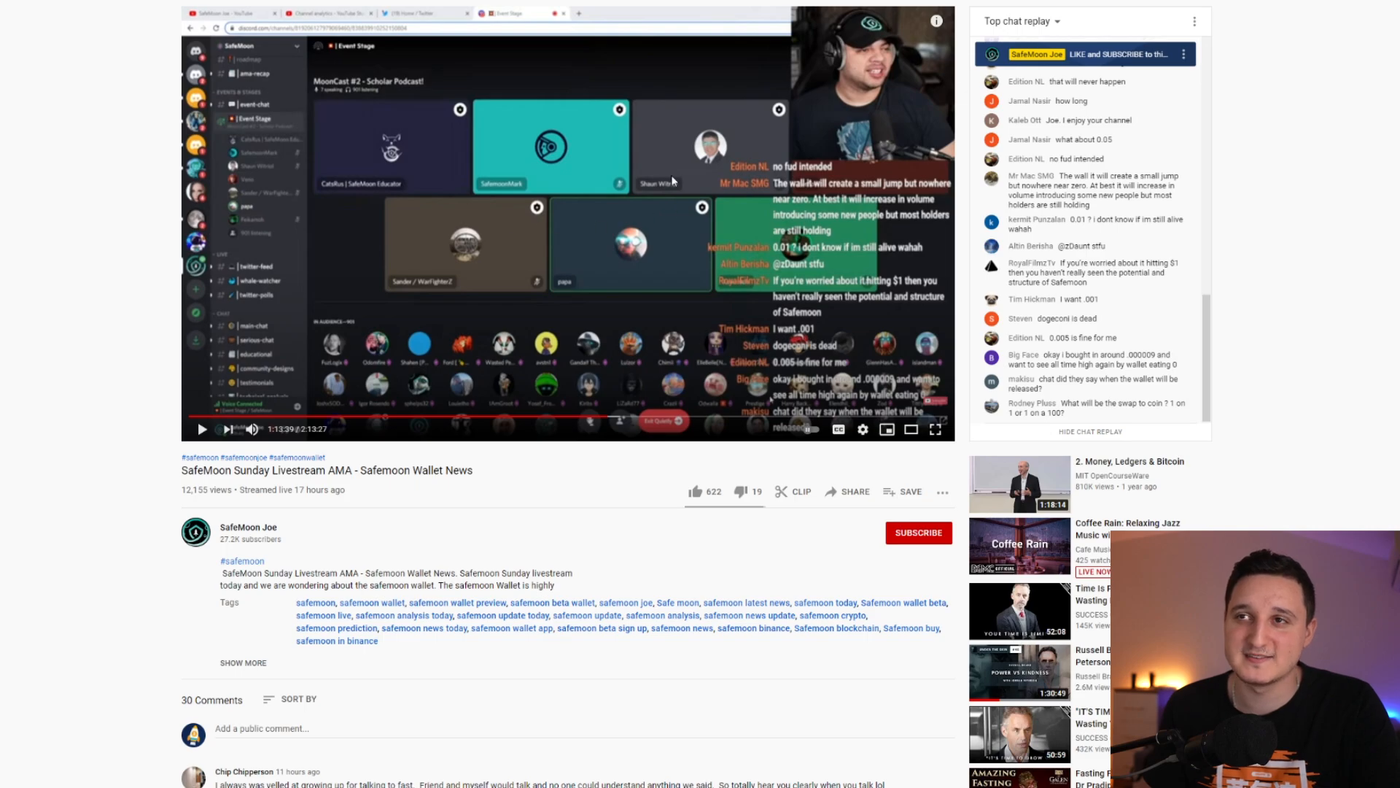
mouse_move(639, 420)
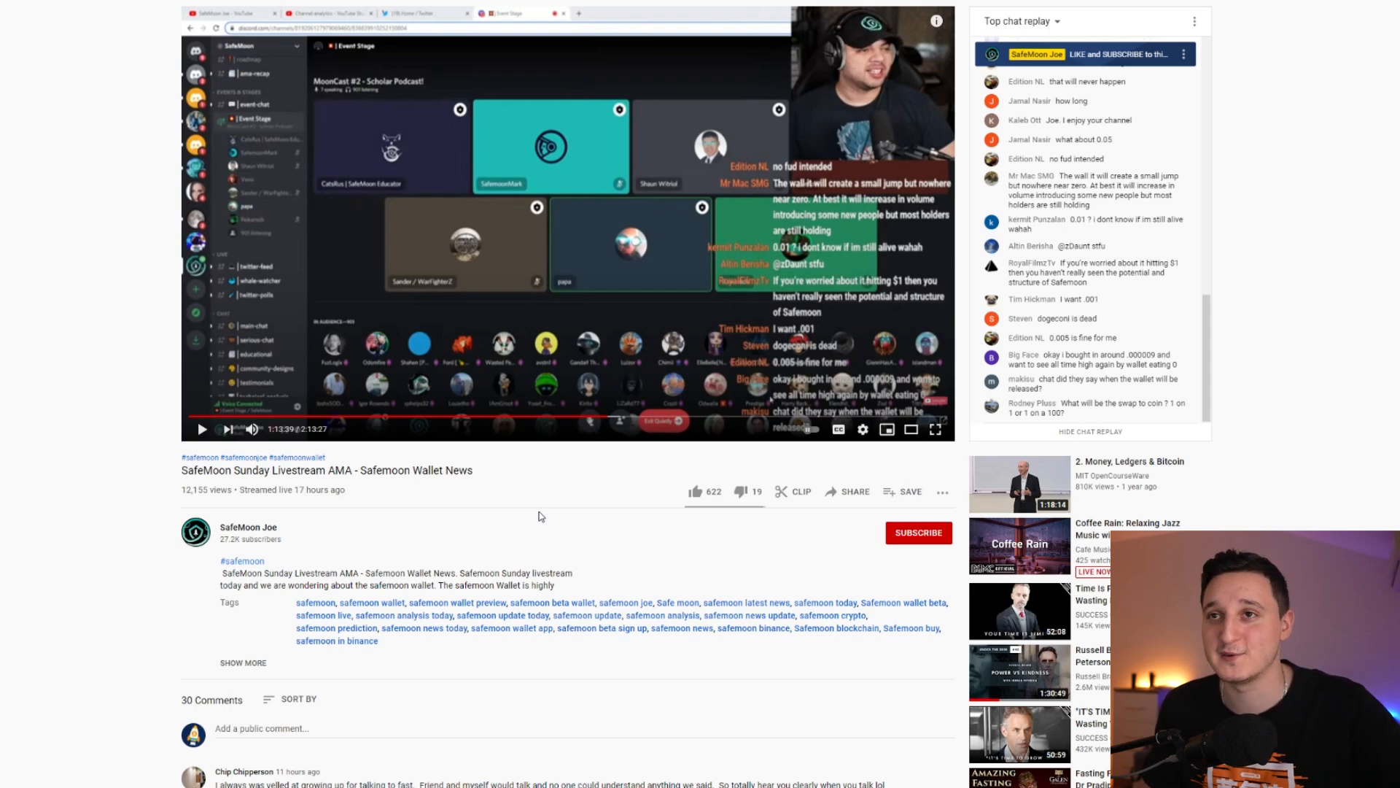
Switch from the YouTube AMA replay to the dex.guru SafeMoon BSC trading chart tab
click(420, 25)
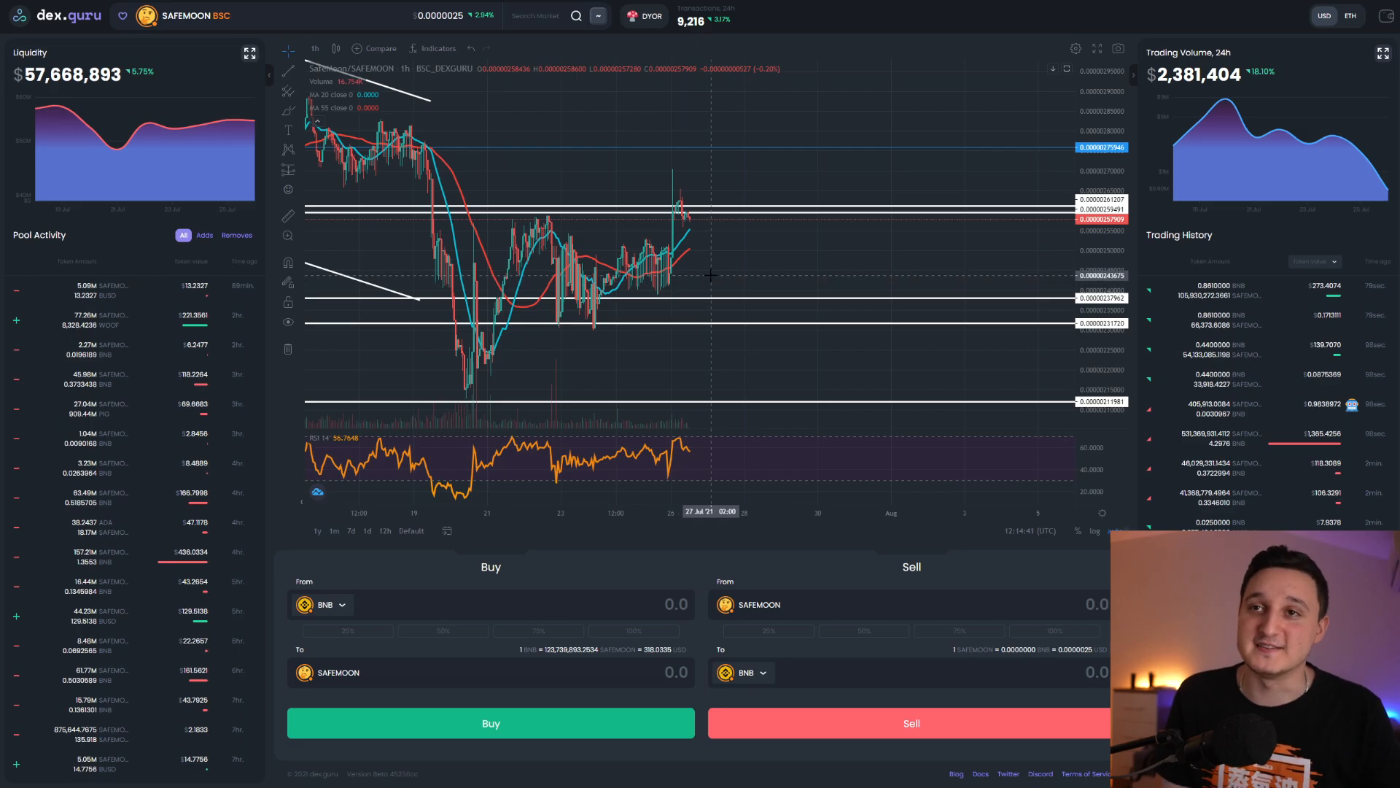
mouse_move(704, 276)
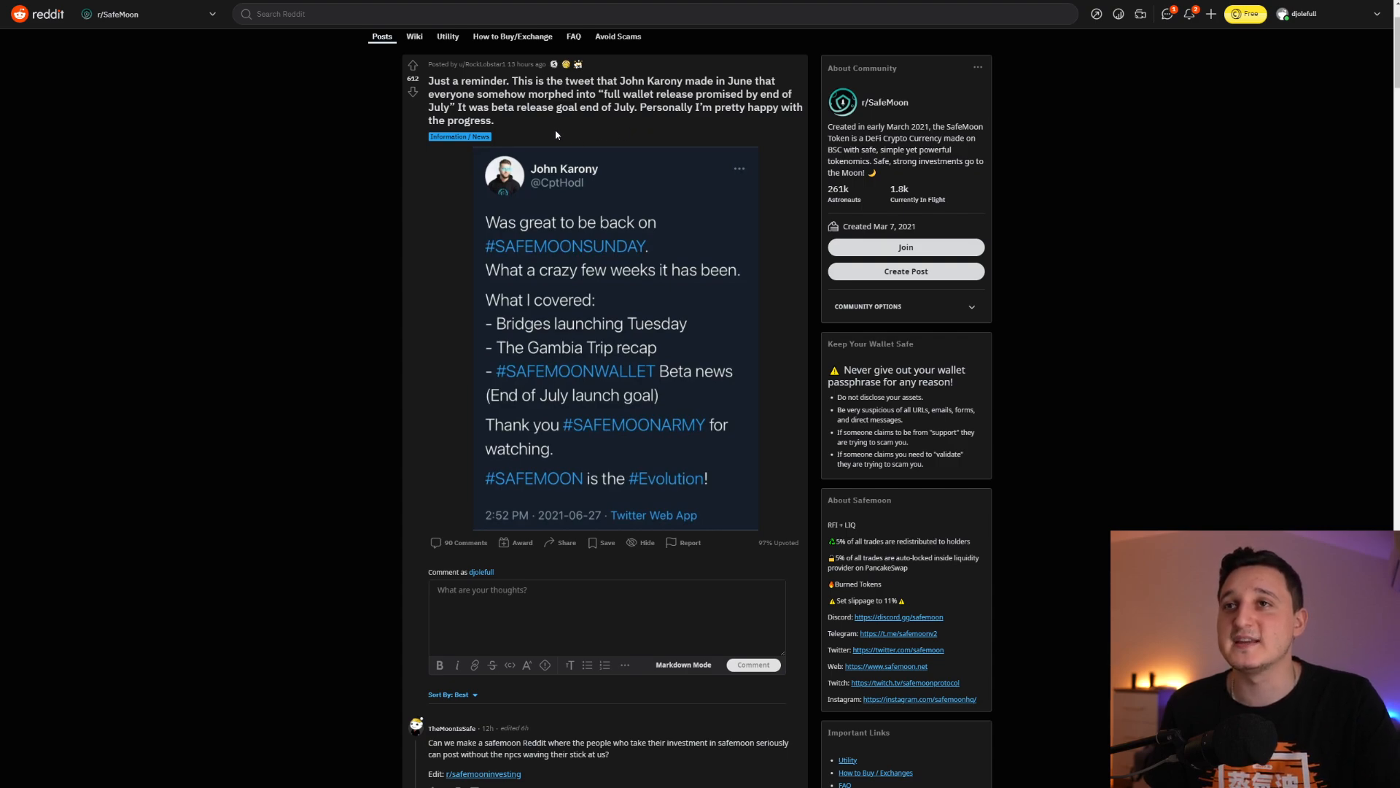
mouse_move(564, 137)
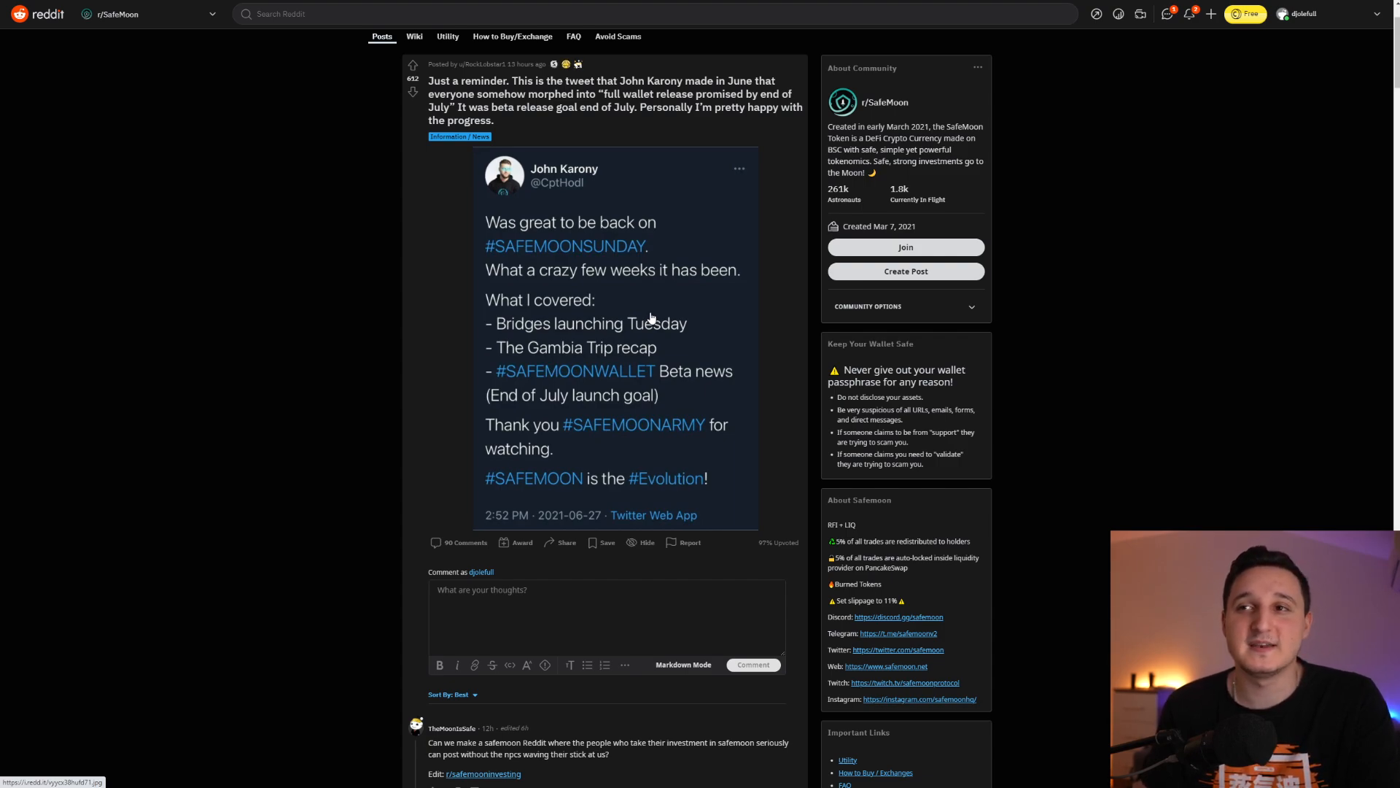
mouse_move(758, 369)
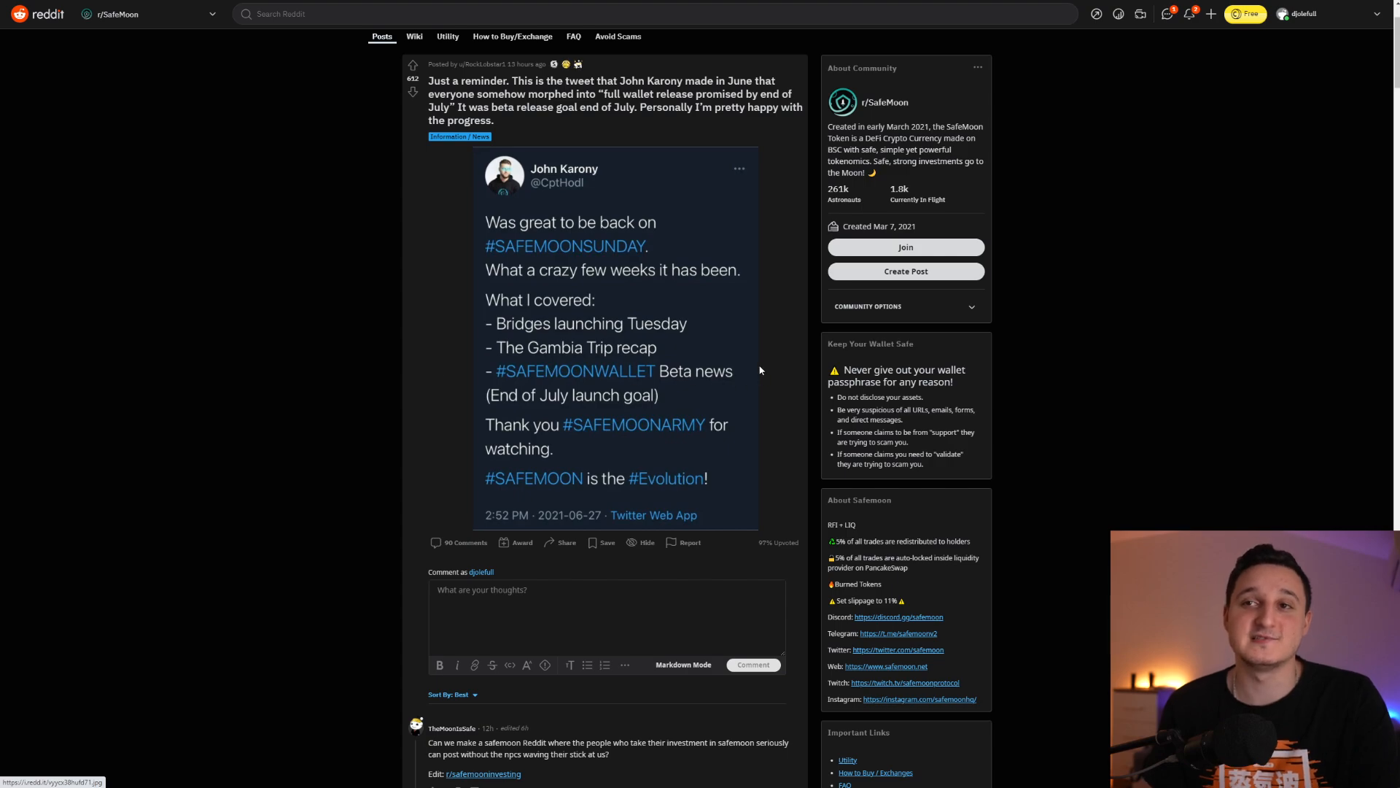
mouse_move(774, 343)
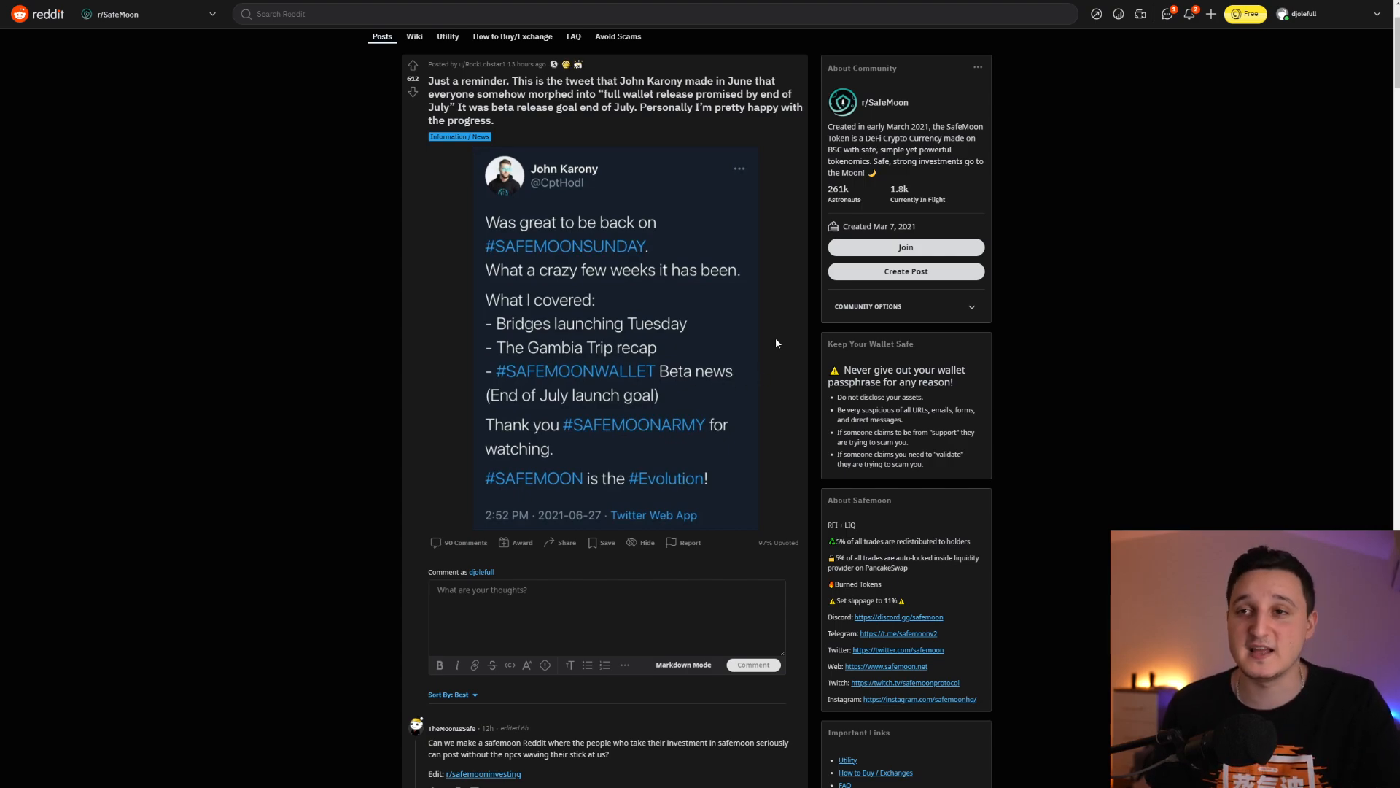
mouse_move(729, 325)
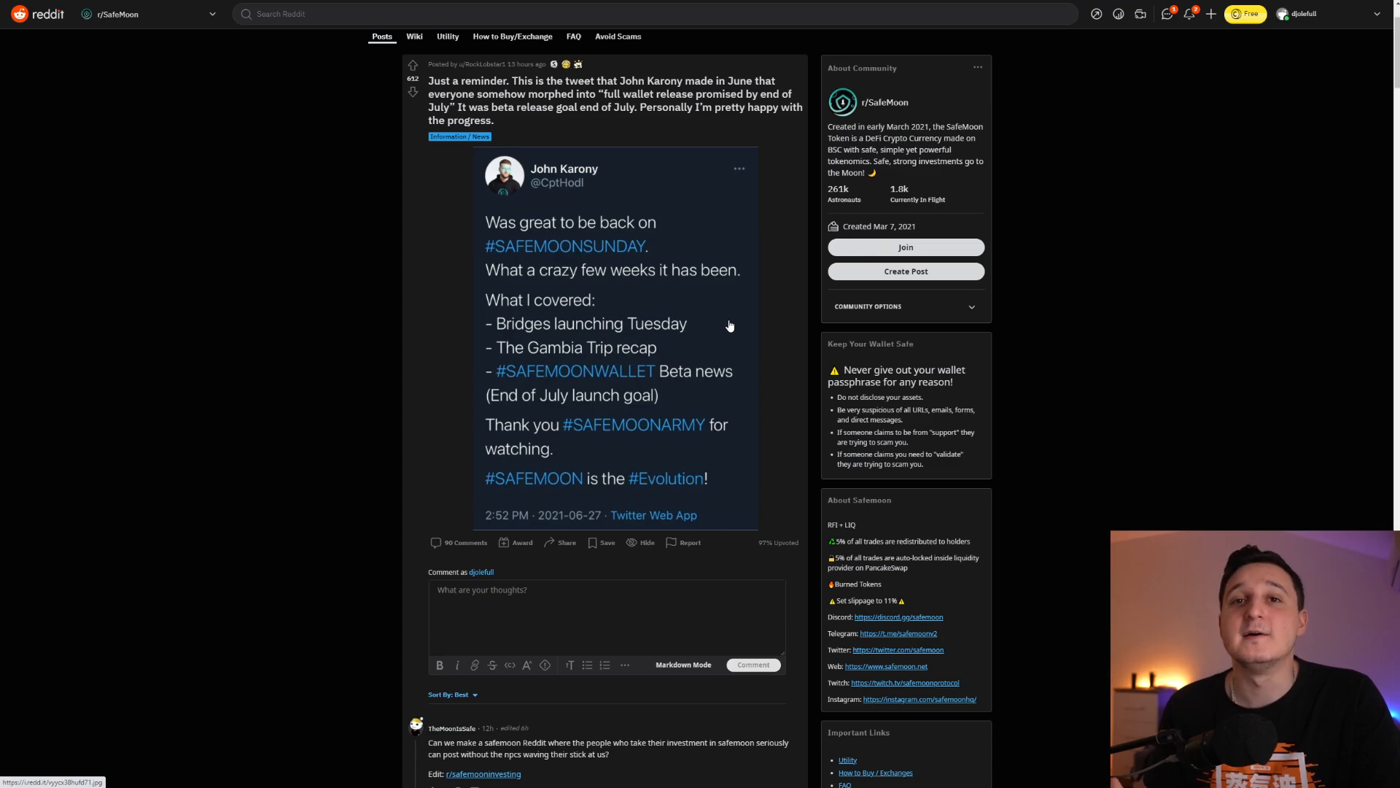
Scroll through the r/SafeMoon post comments about the end-of-July wallet beta goal
scroll(down, 3)
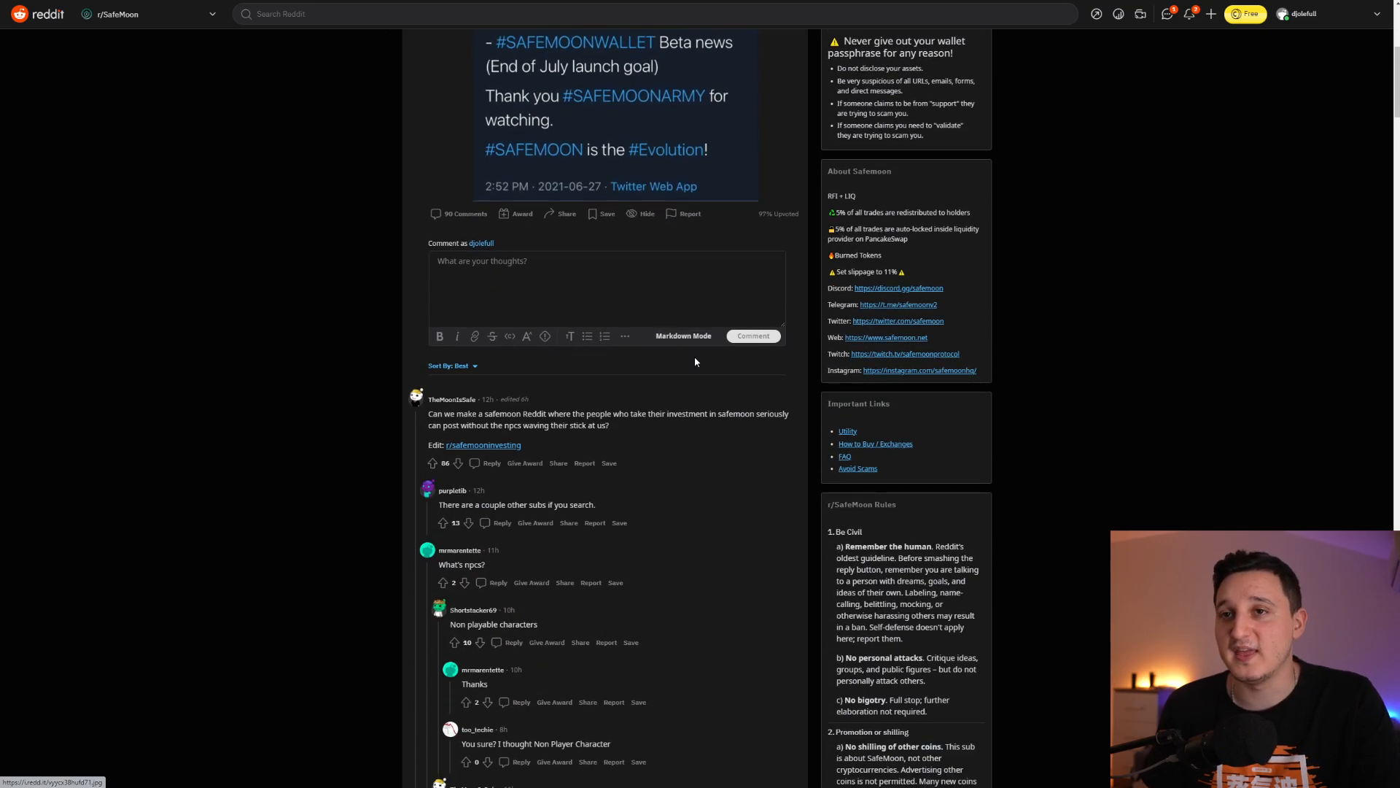
scroll(down, 3)
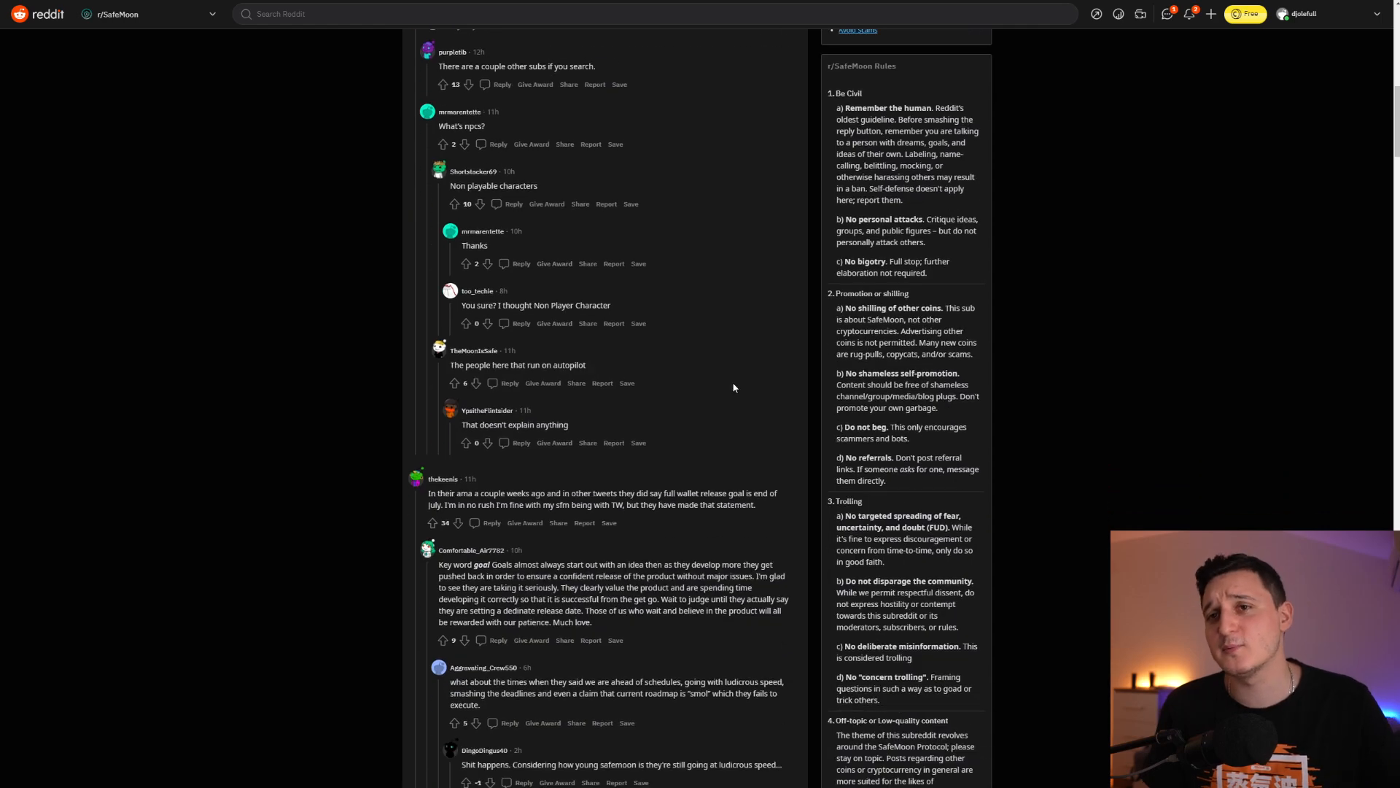
scroll(up, 3)
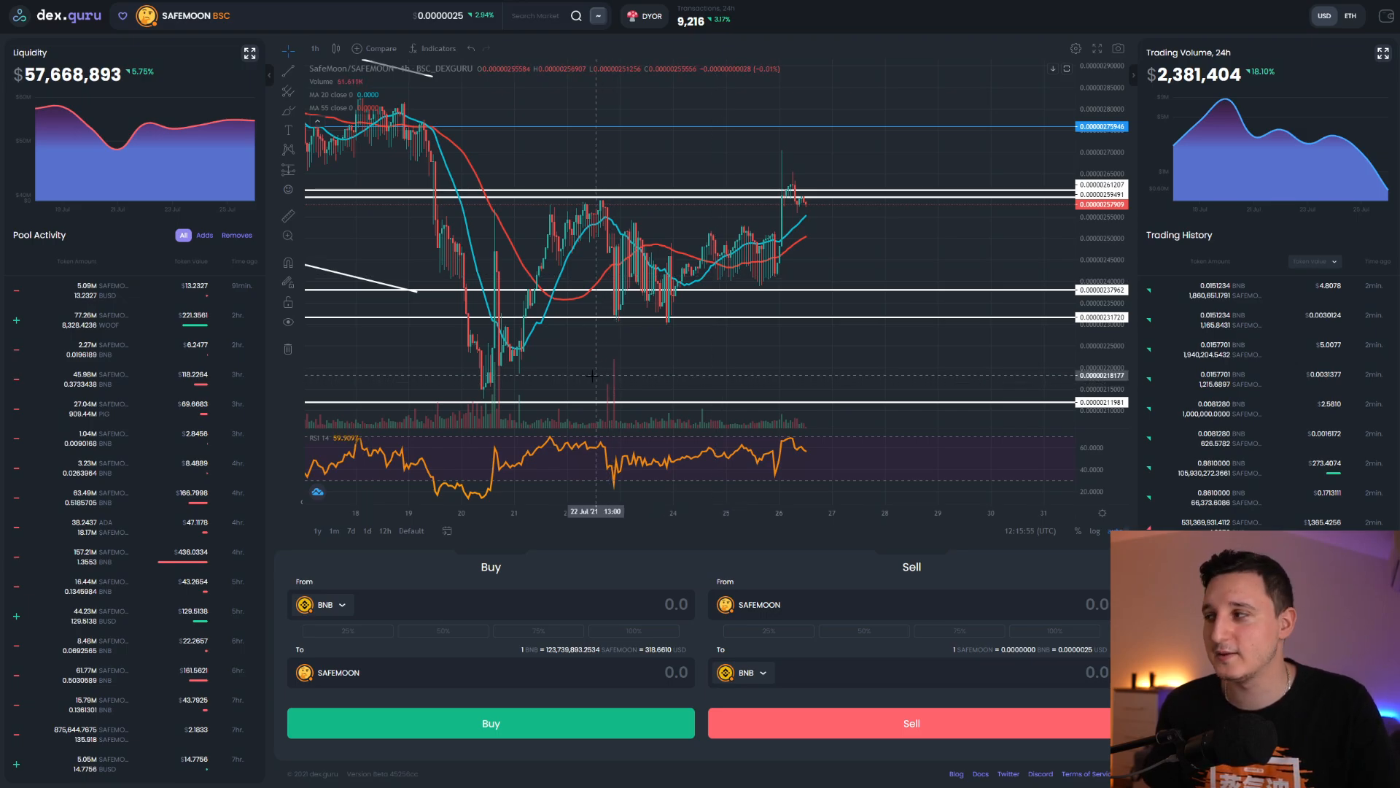
mouse_move(741, 268)
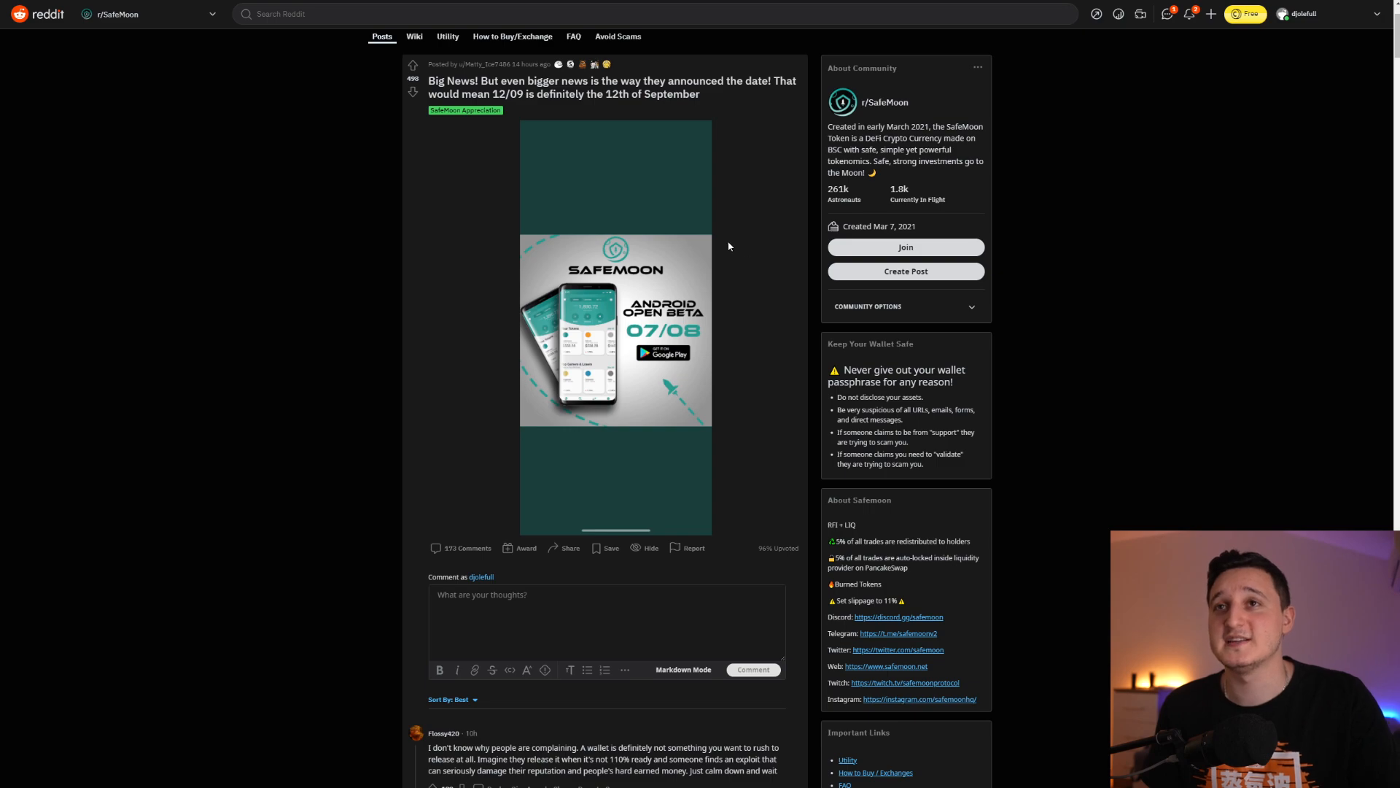
mouse_move(466, 191)
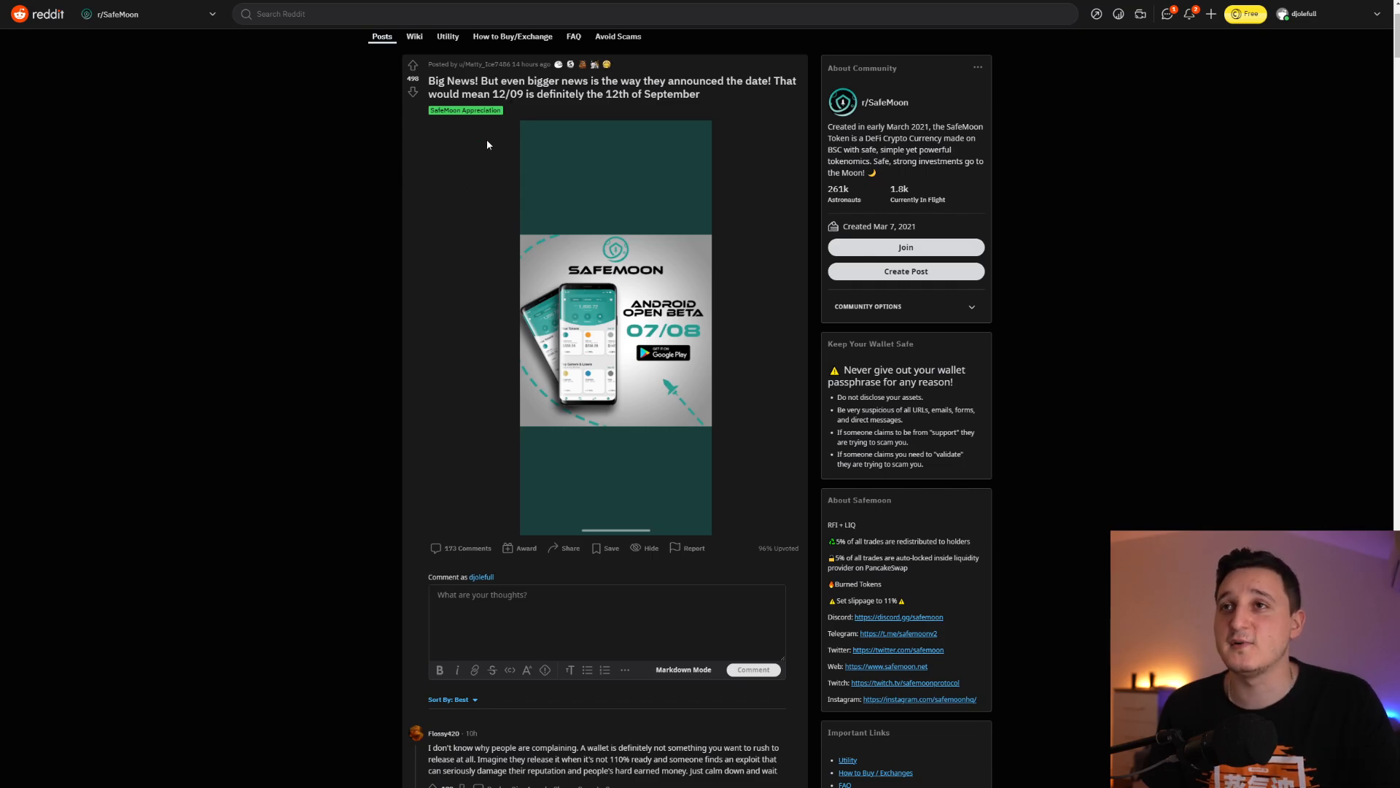
scroll(down, 3)
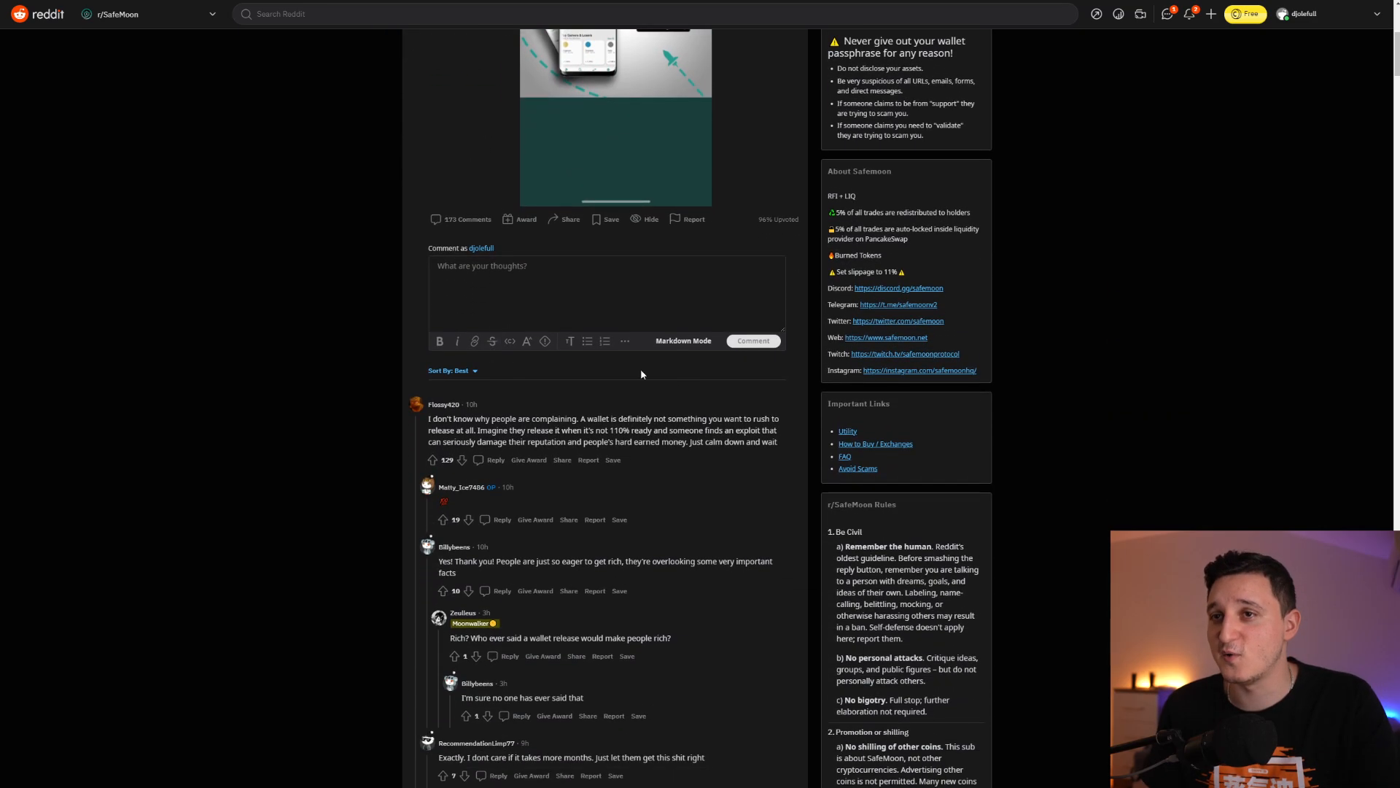
mouse_move(380, 445)
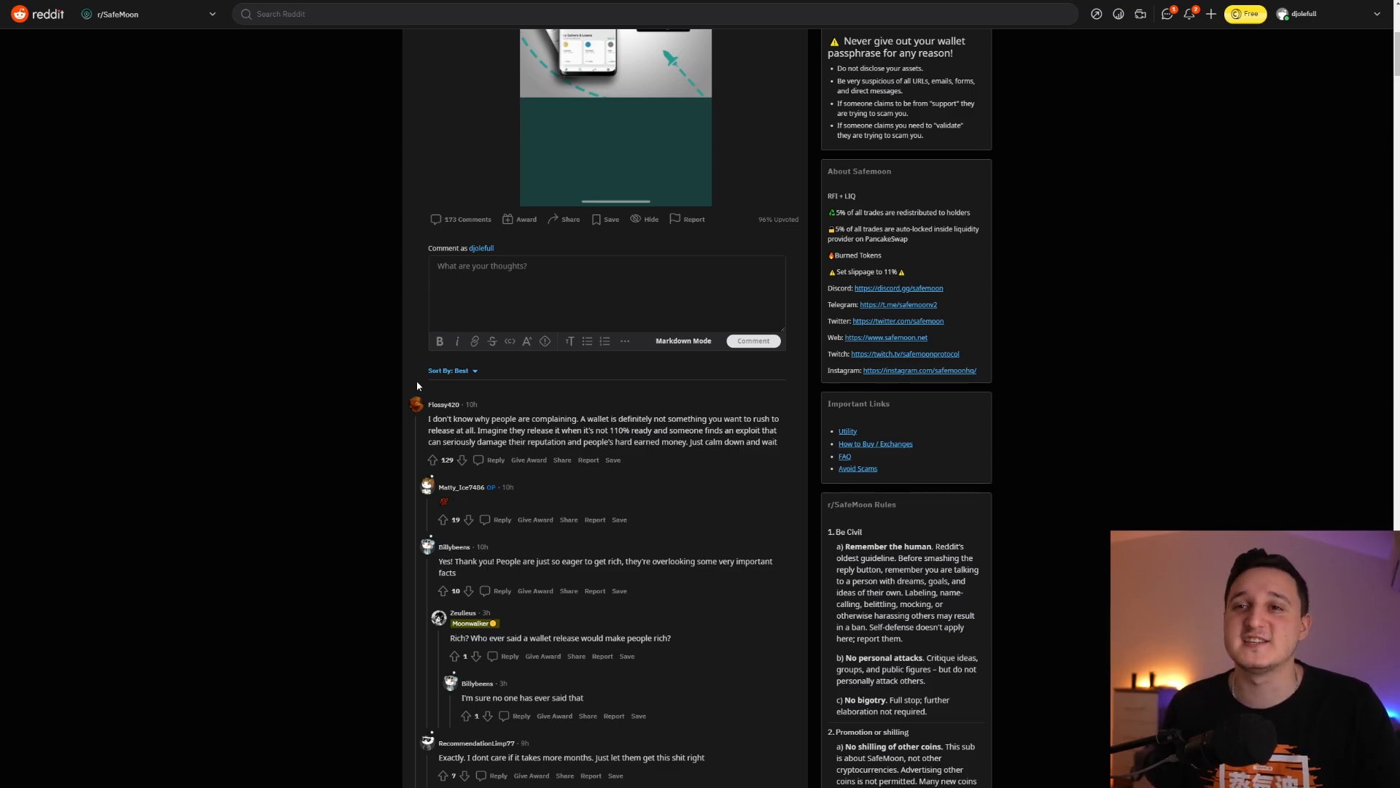
scroll(down, 3)
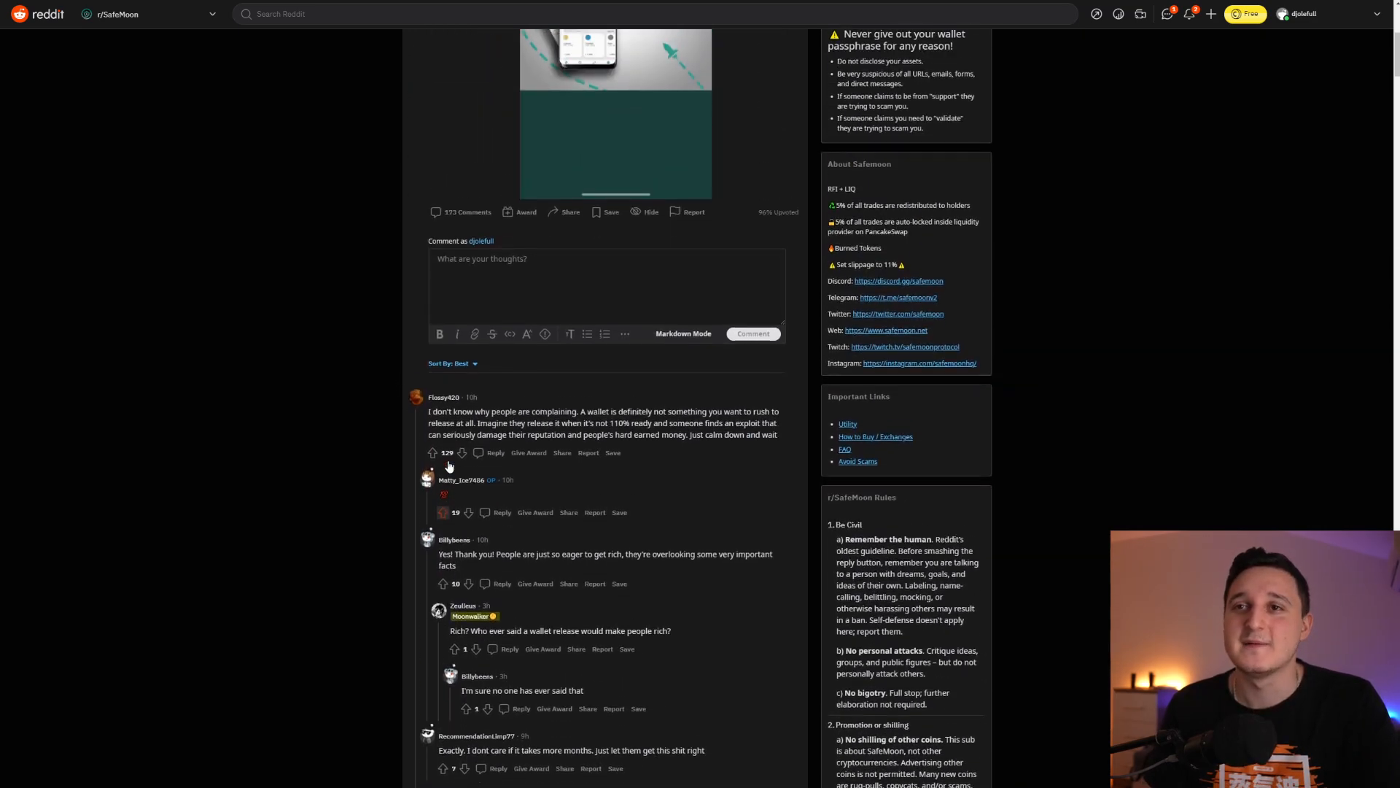
scroll(down, 3)
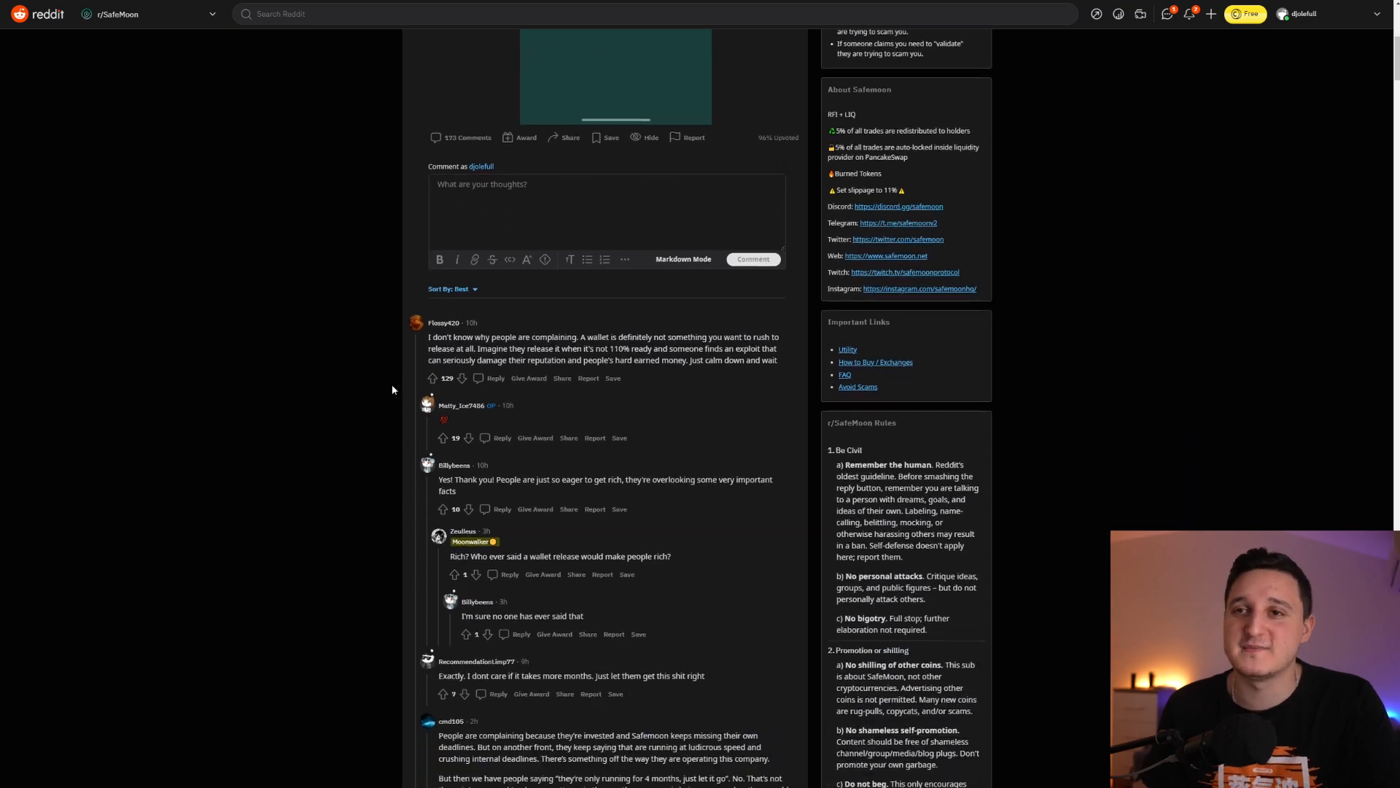
scroll(down, 3)
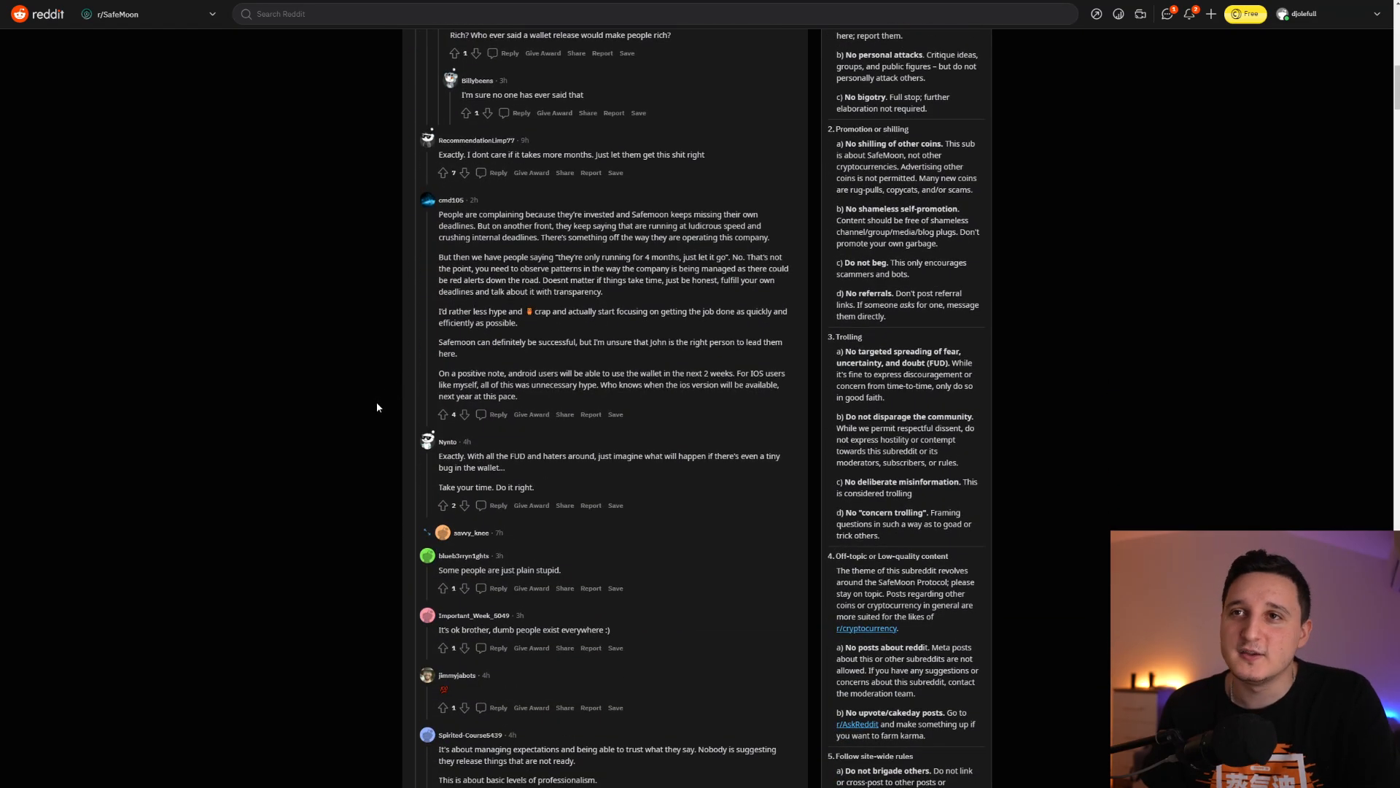
scroll(down, 3)
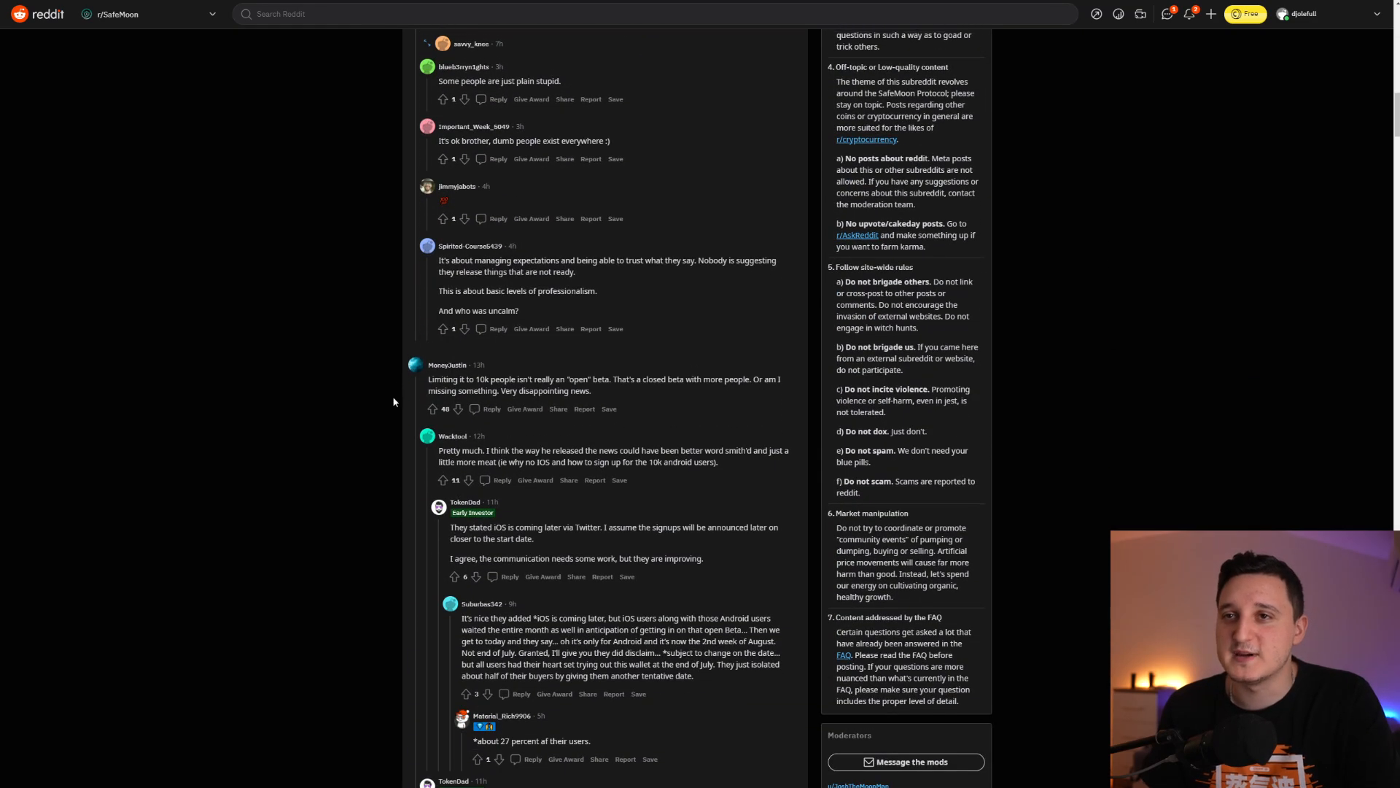
scroll(up, 3)
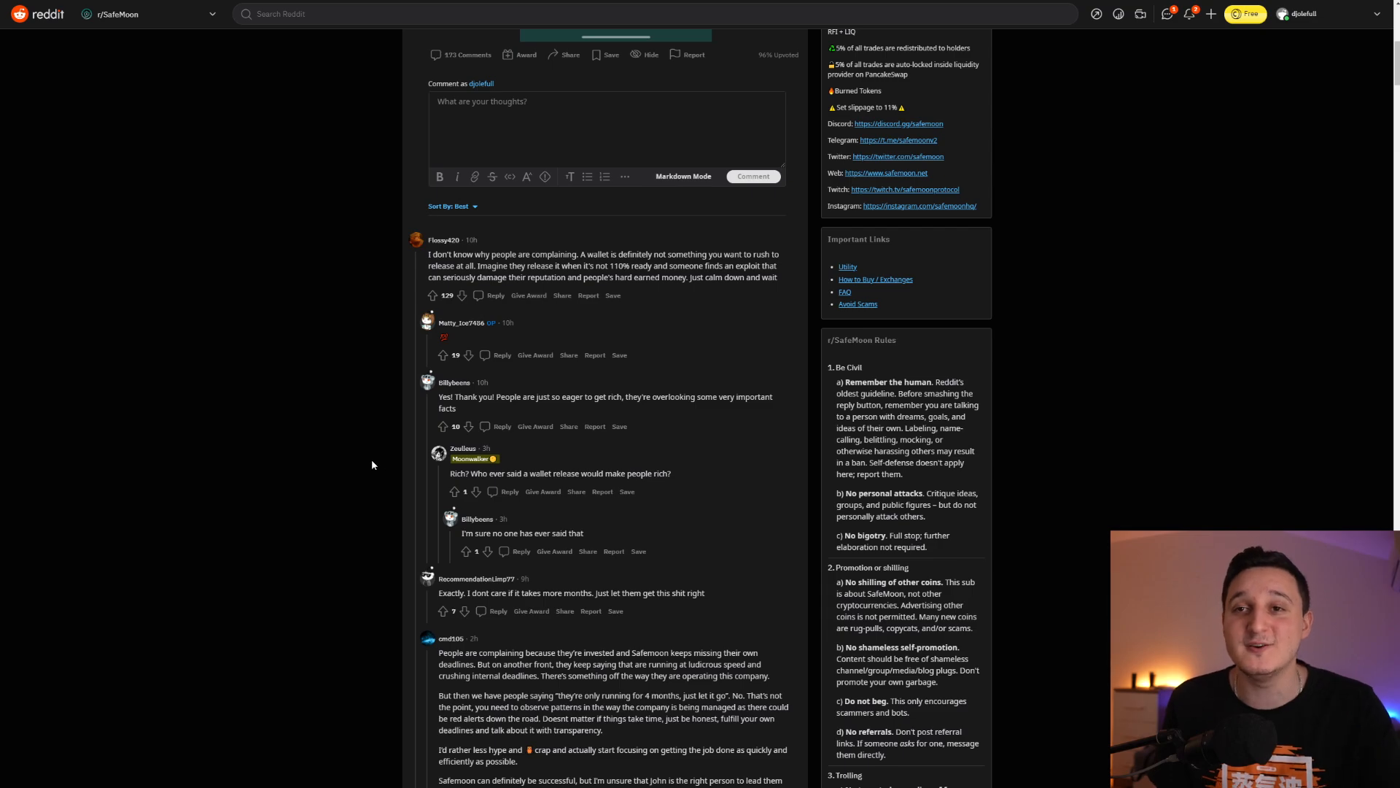
mouse_move(591, 340)
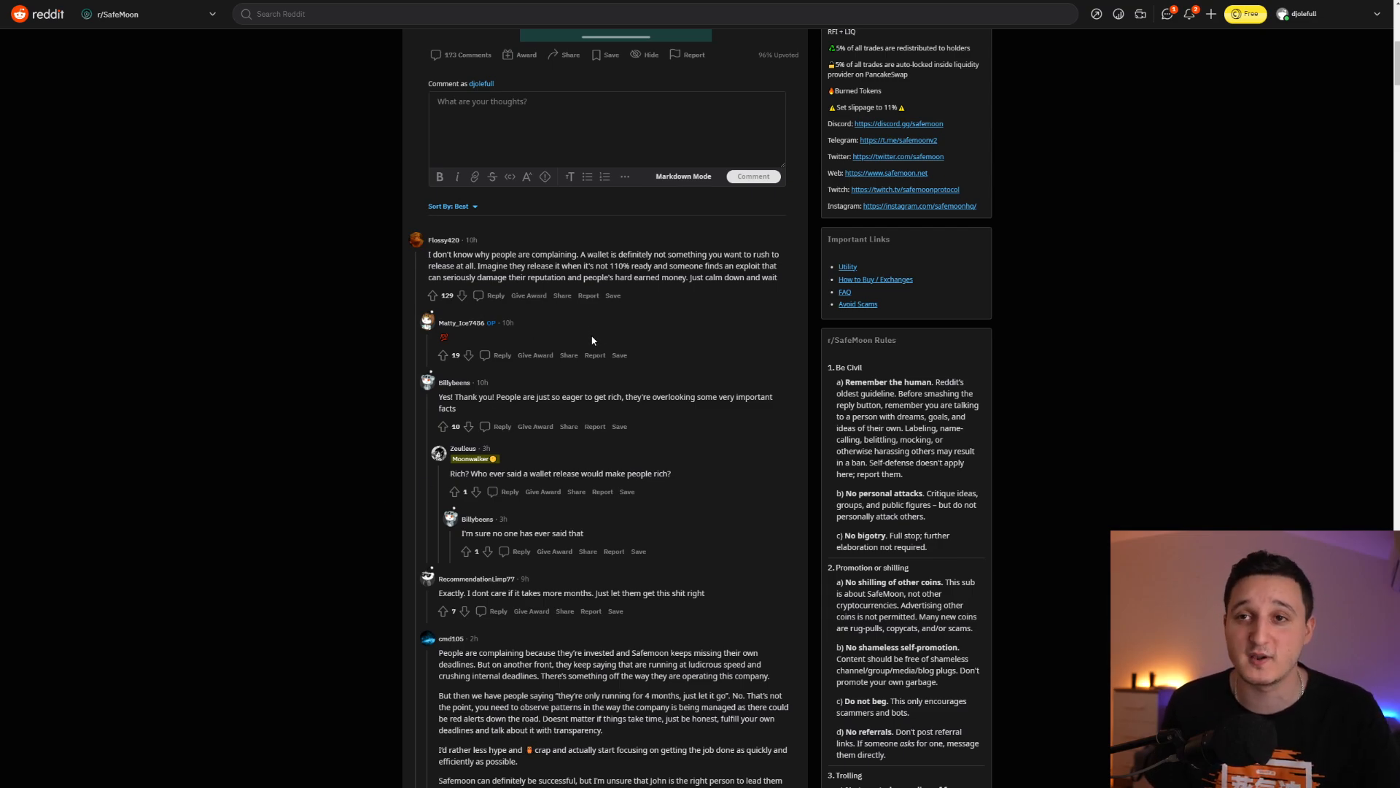
scroll(down, 3)
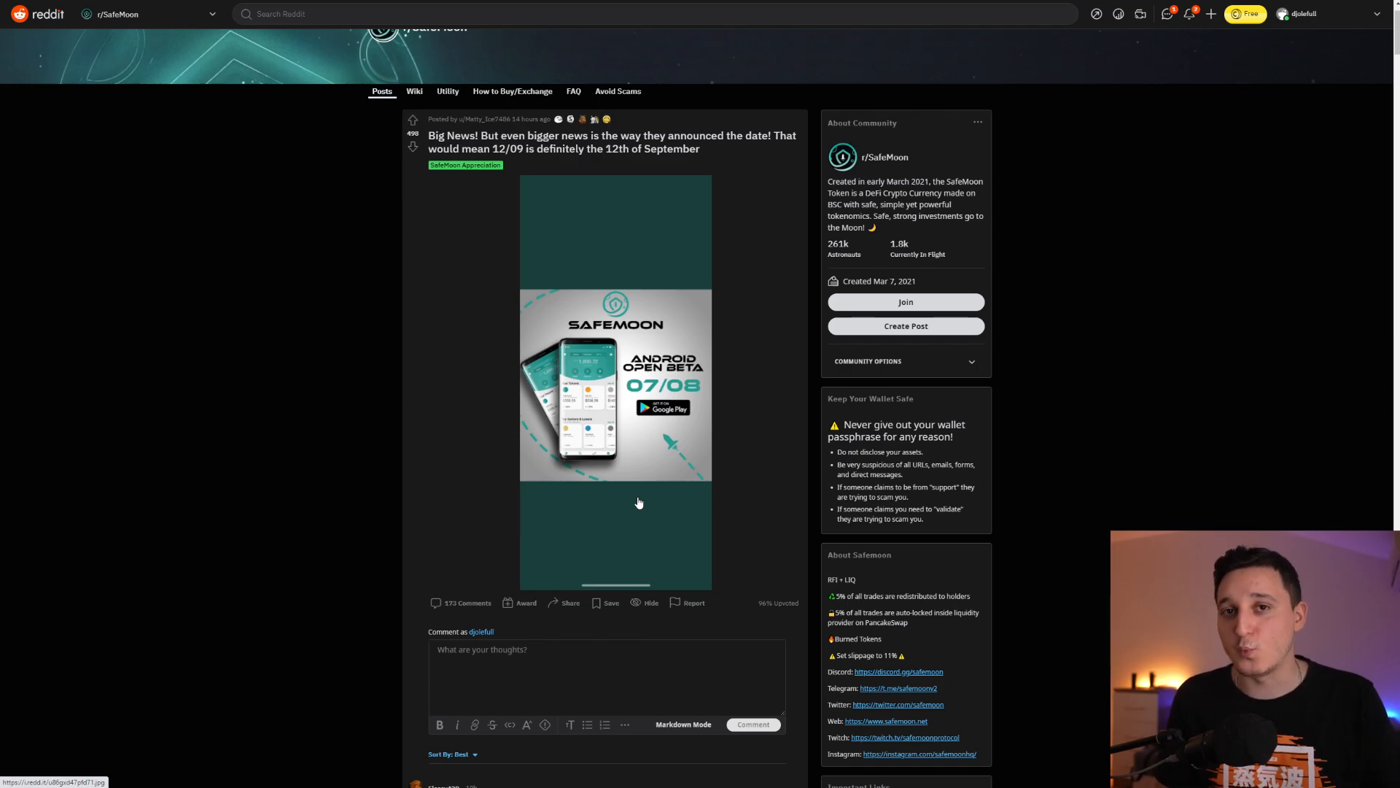
scroll(down, 3)
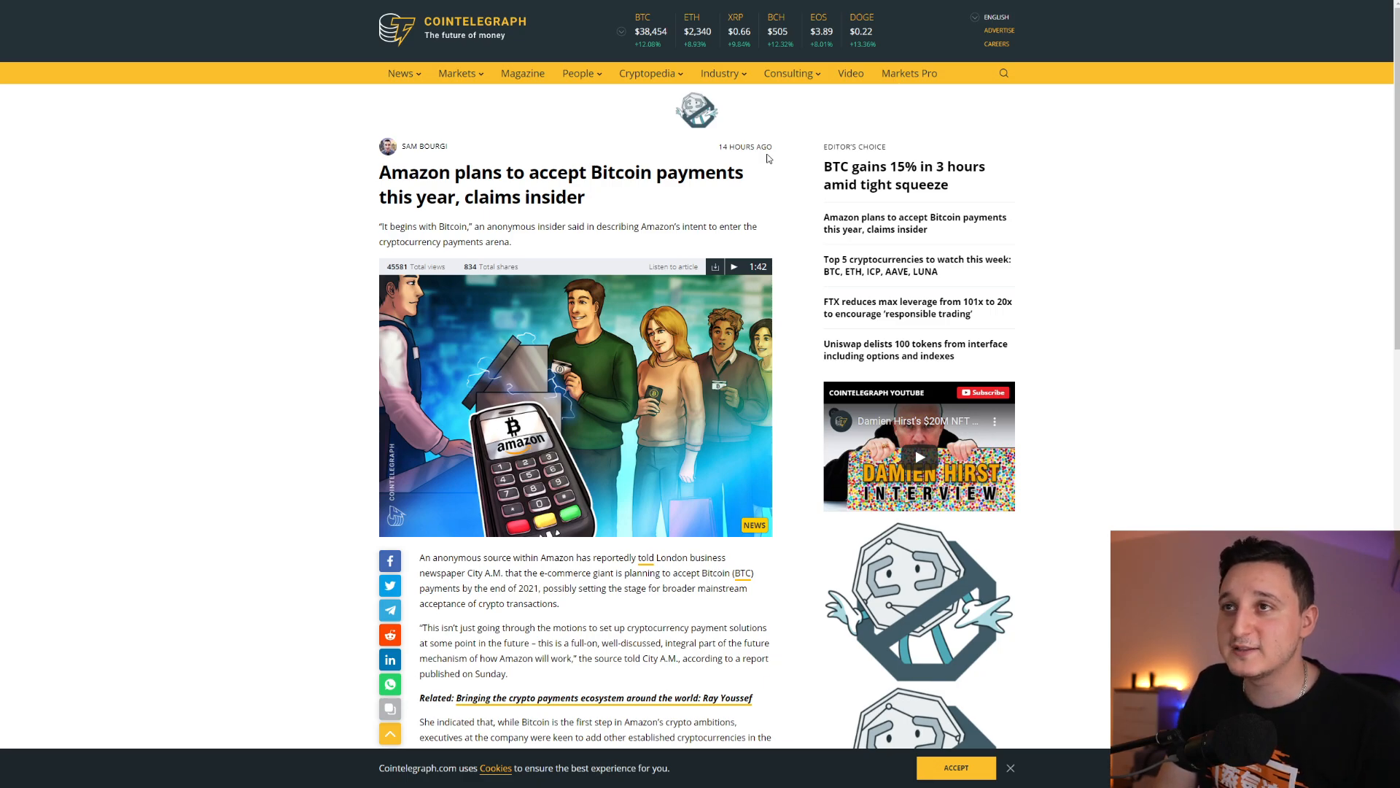
mouse_move(773, 164)
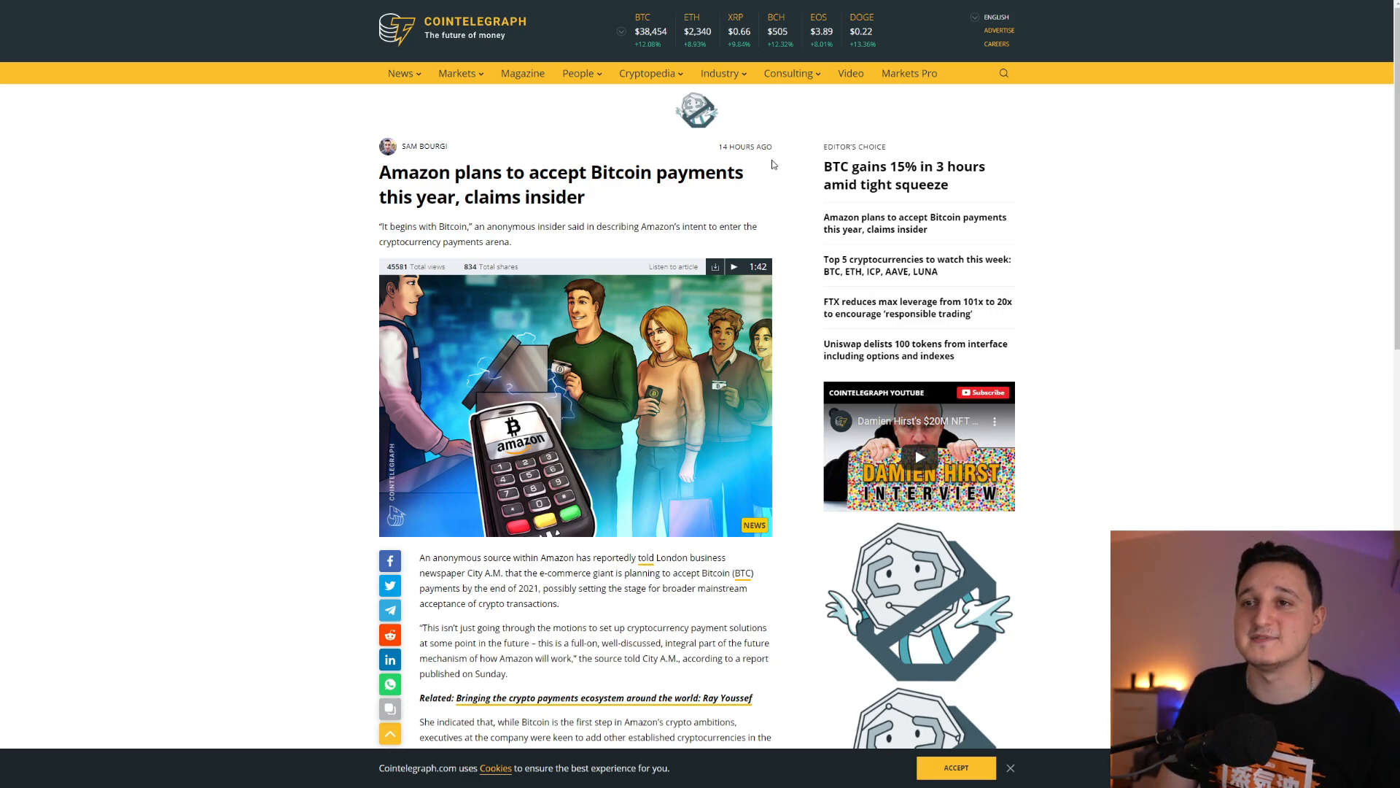
Scroll the Cointelegraph Amazon Bitcoin article to the 'pretty much ready to roll' insider quote
scroll(down, 3)
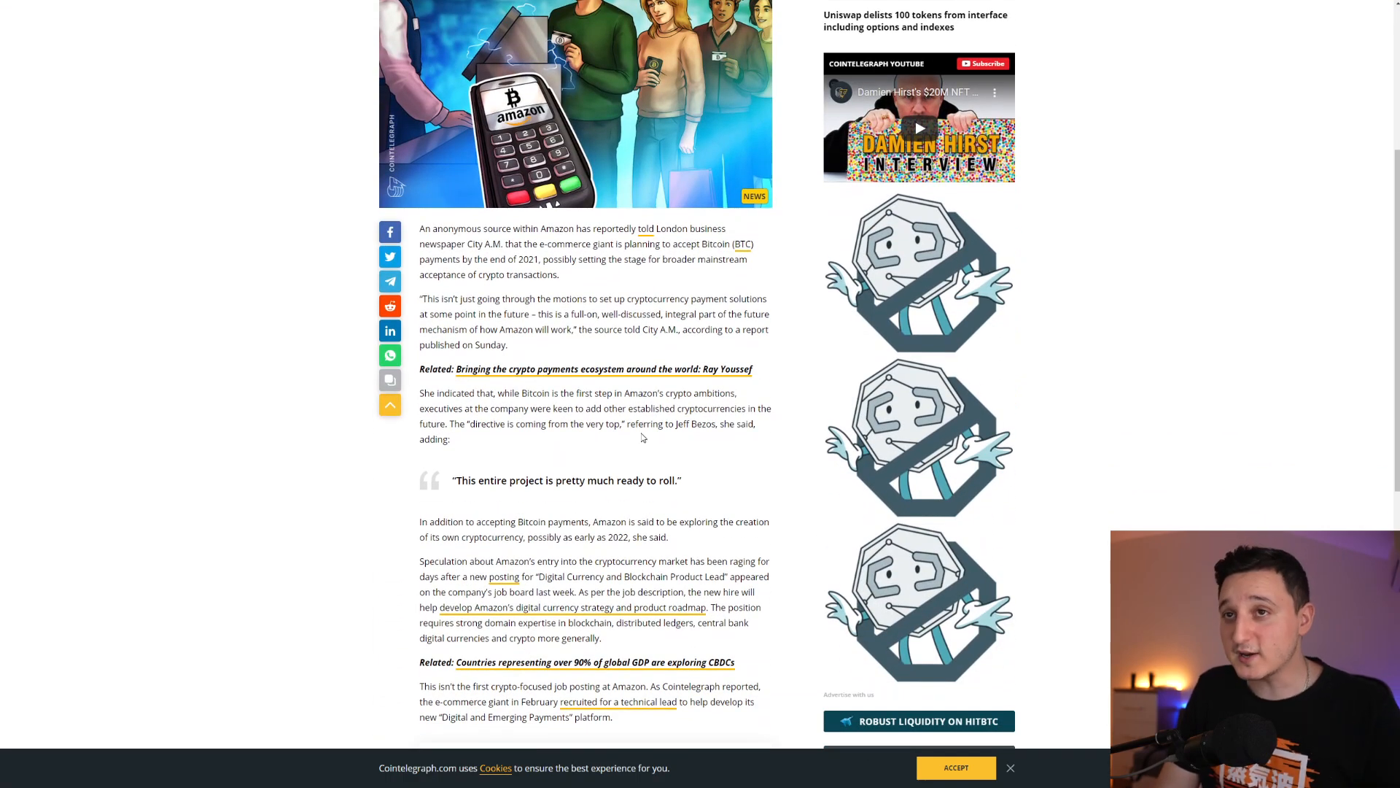
mouse_move(556, 331)
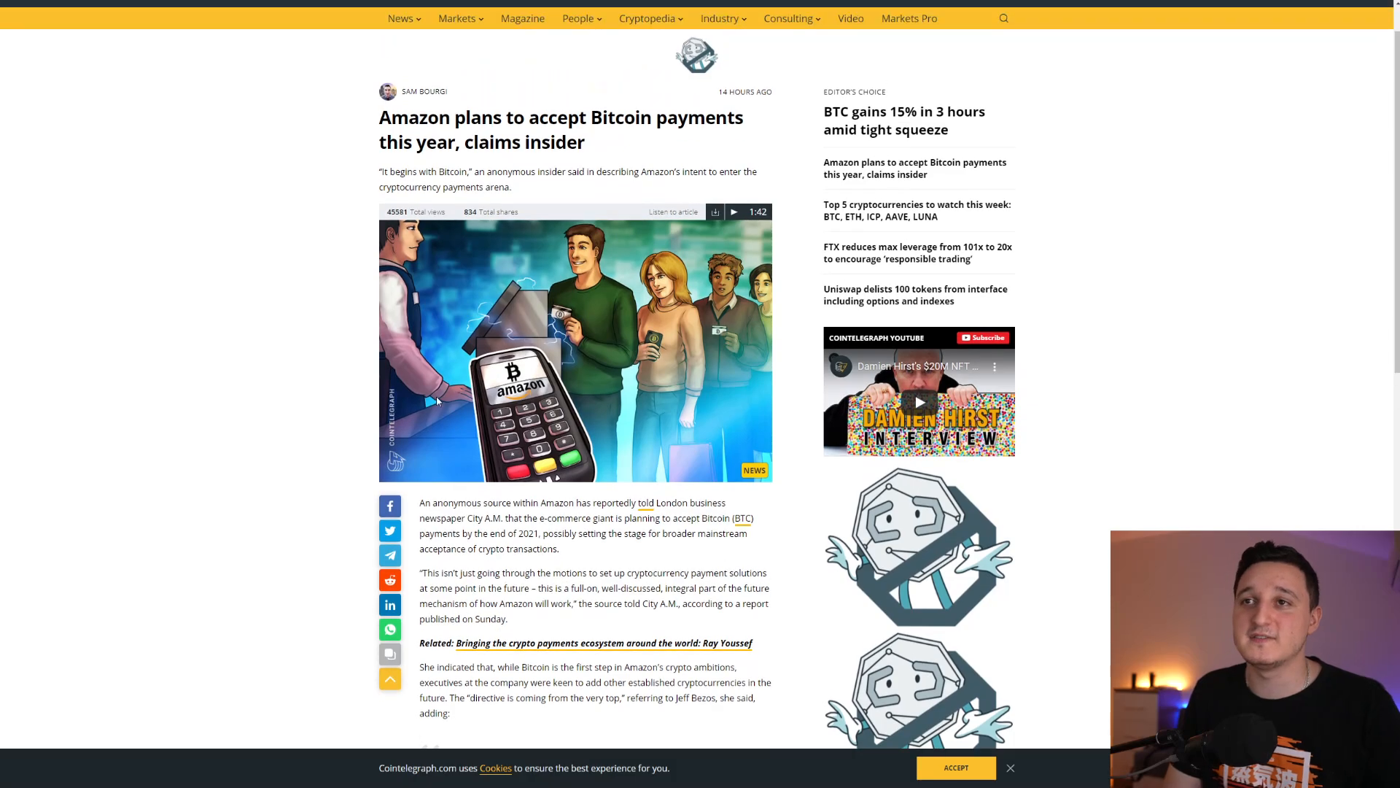
scroll(down, 3)
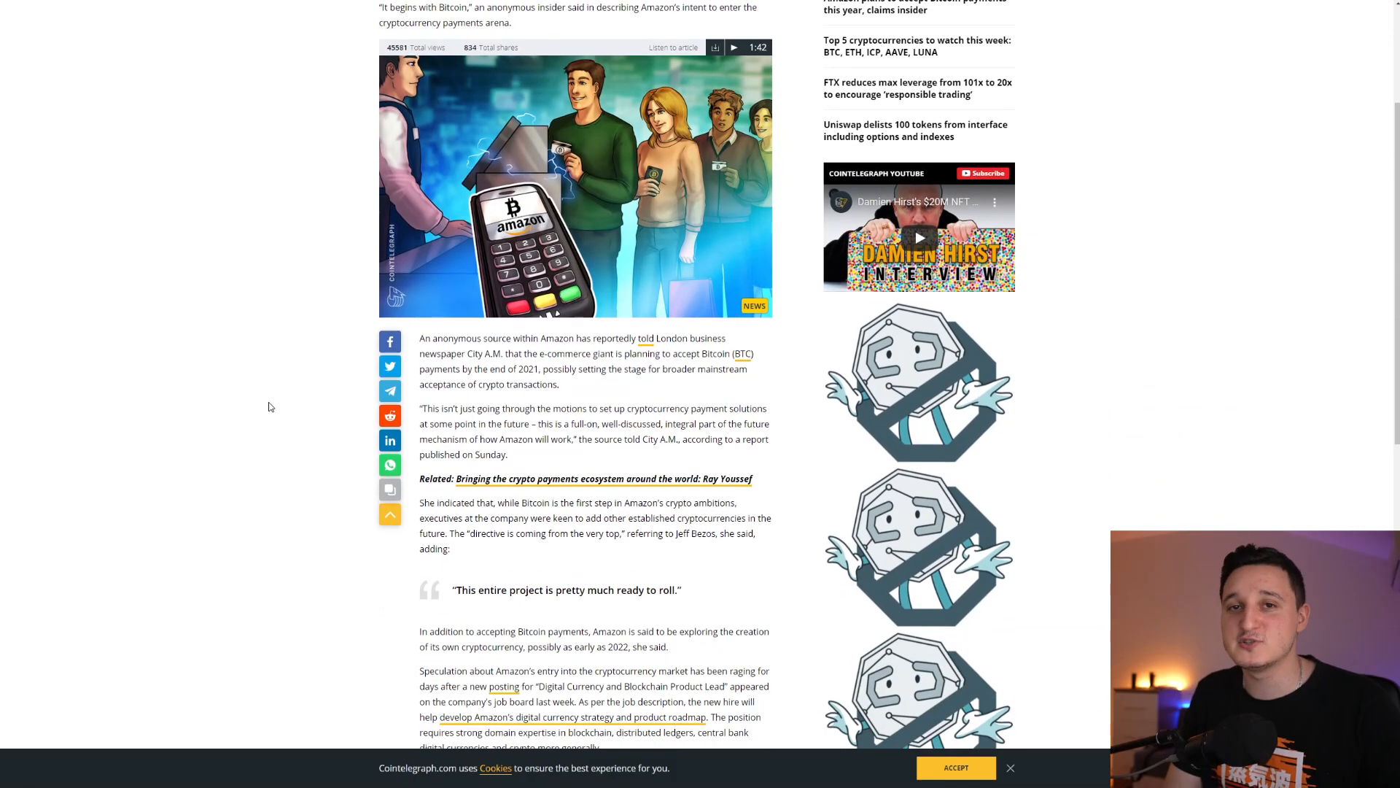
mouse_move(273, 400)
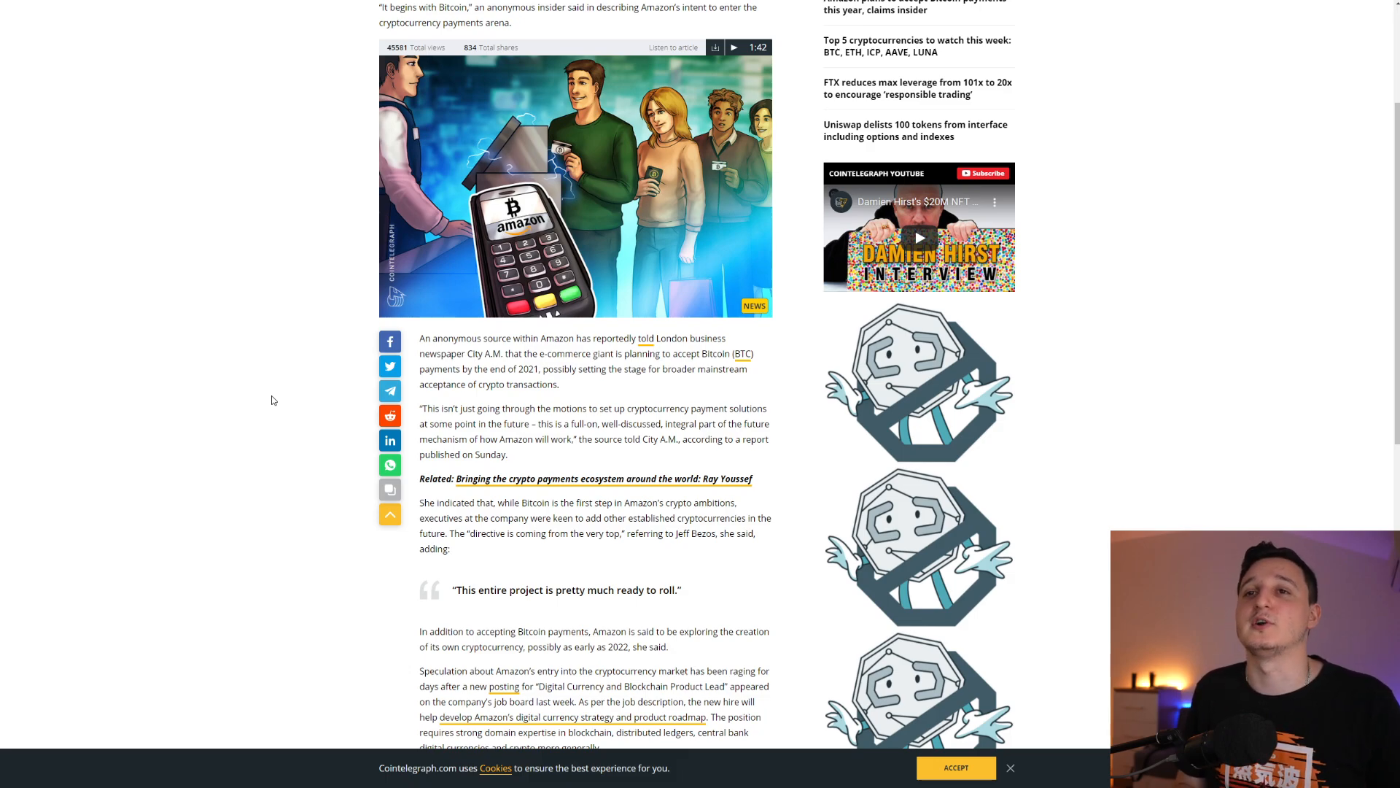
mouse_move(239, 391)
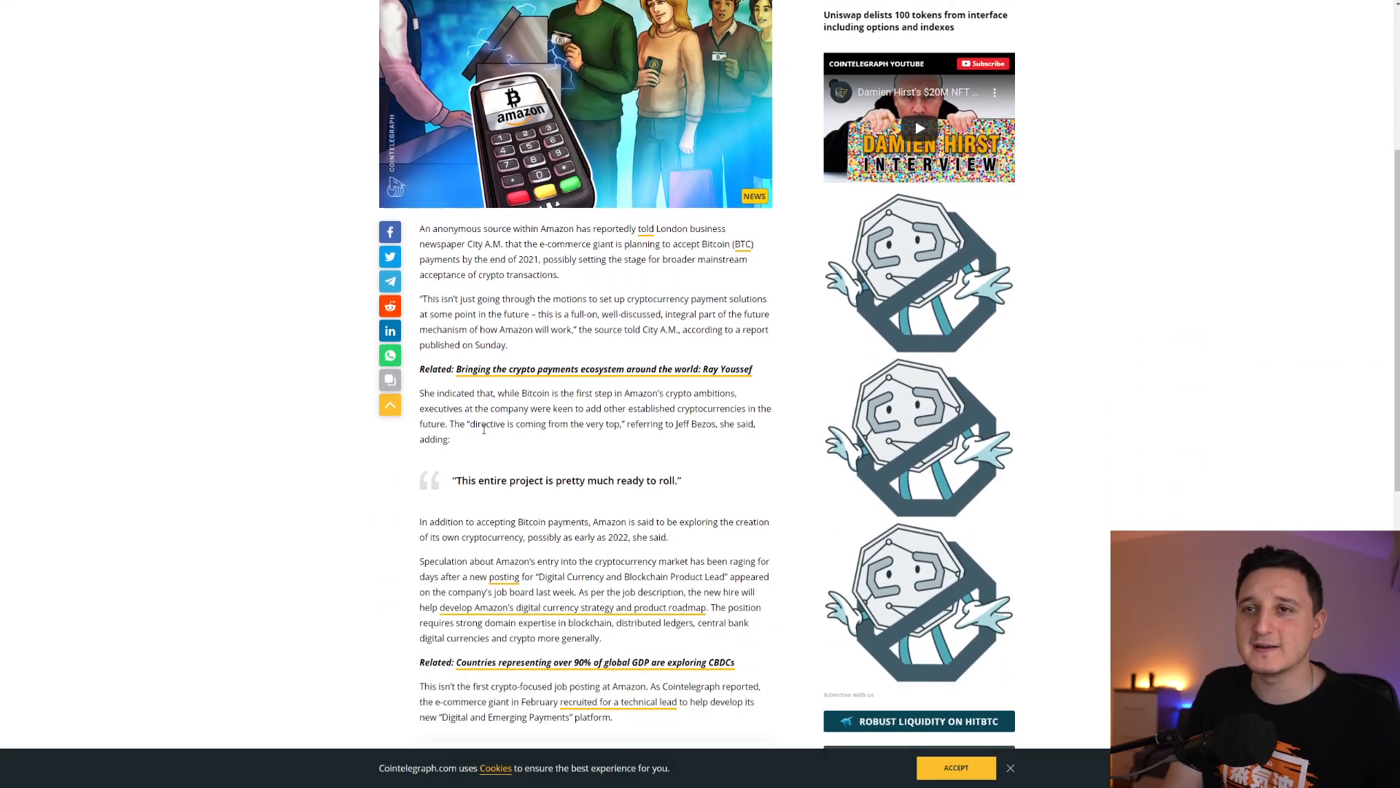
mouse_move(652, 294)
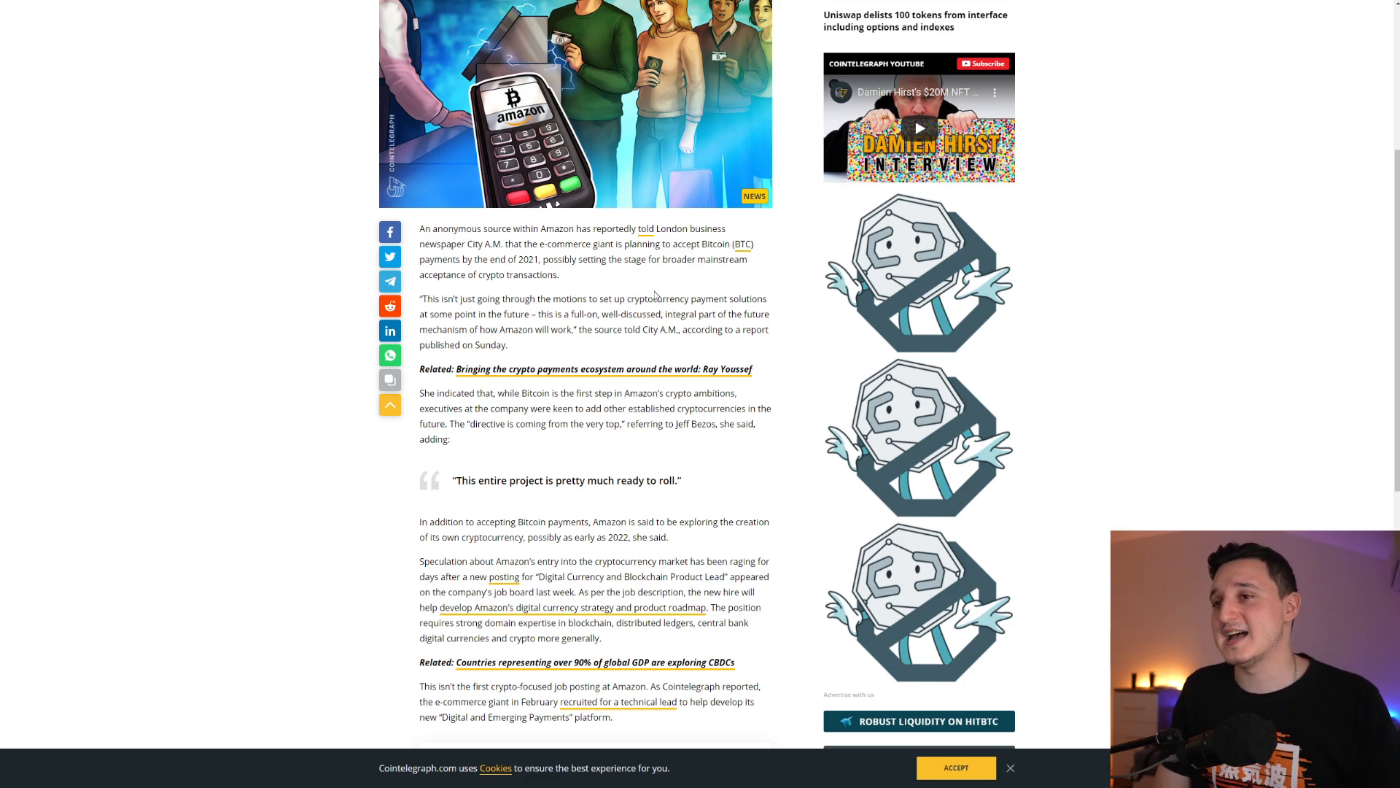
mouse_move(1112, 365)
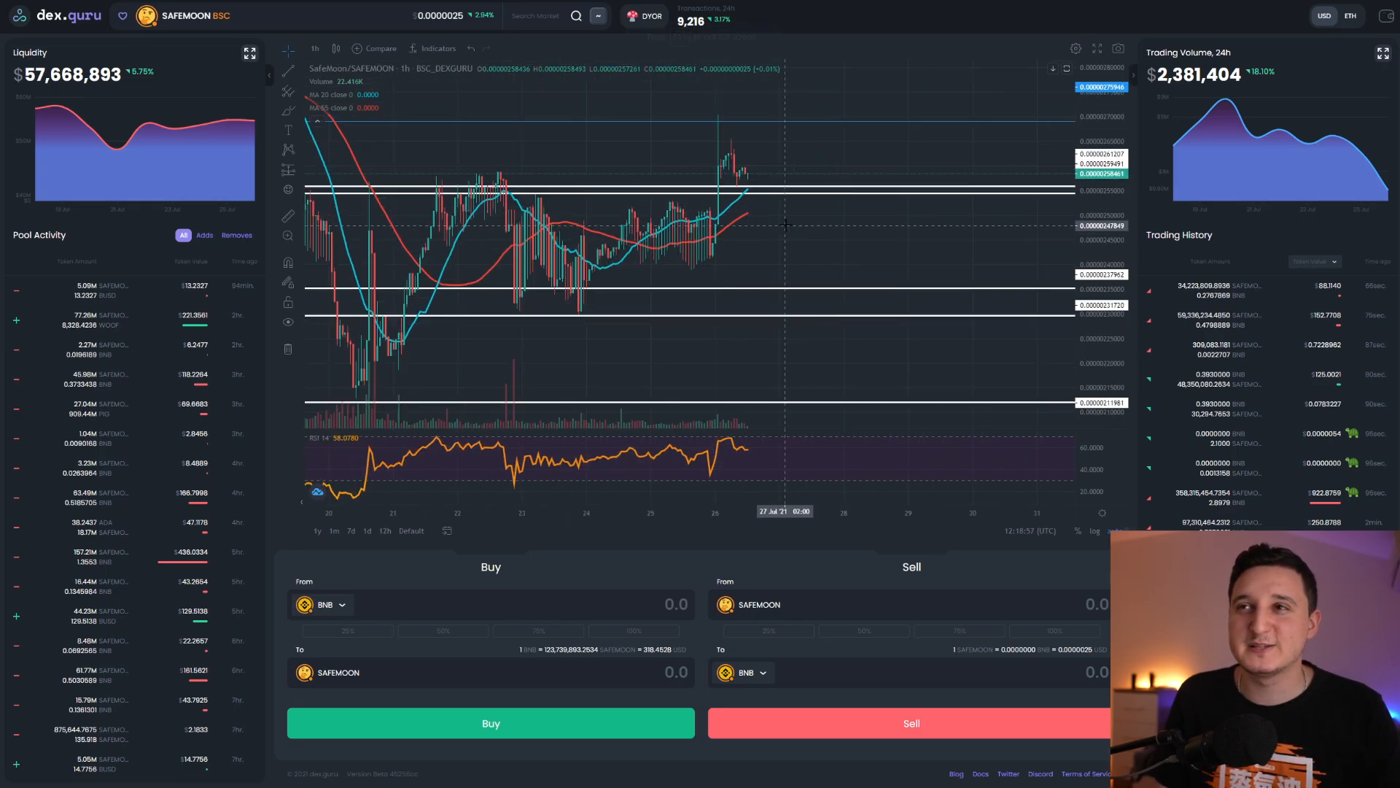
Zoom out the SafeMoon chart to show the descending trendlines and latest-rally price-range measurement
scroll(down, 3)
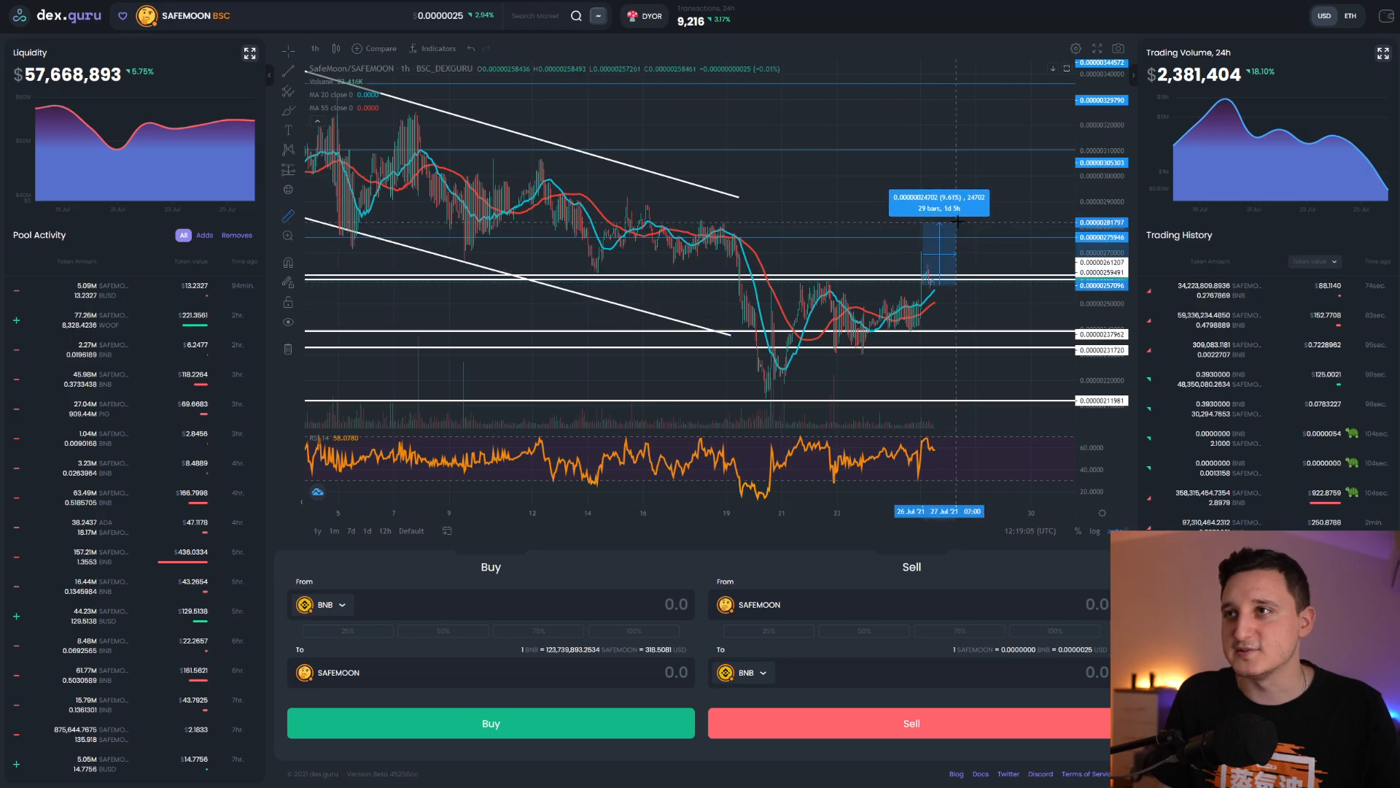
mouse_move(960, 218)
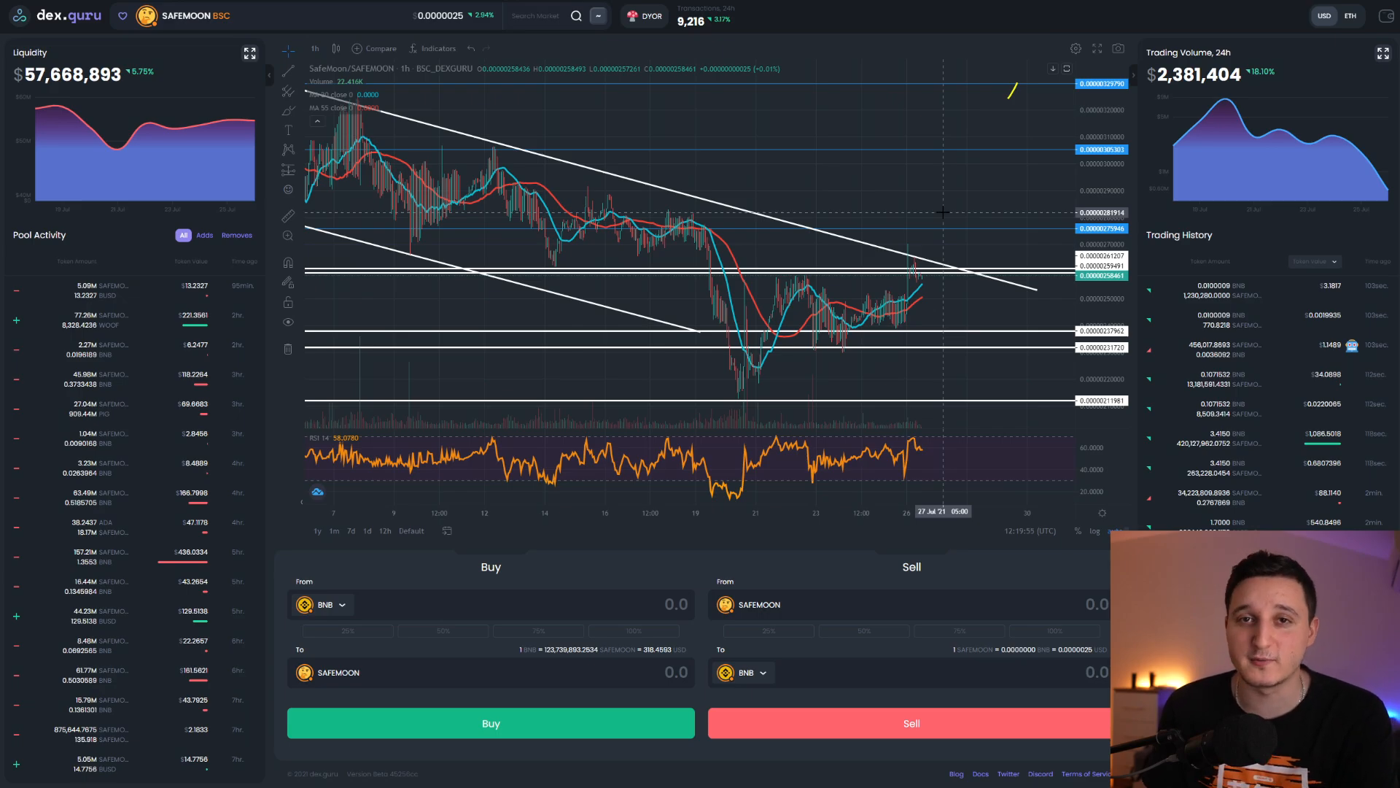
mouse_move(930, 207)
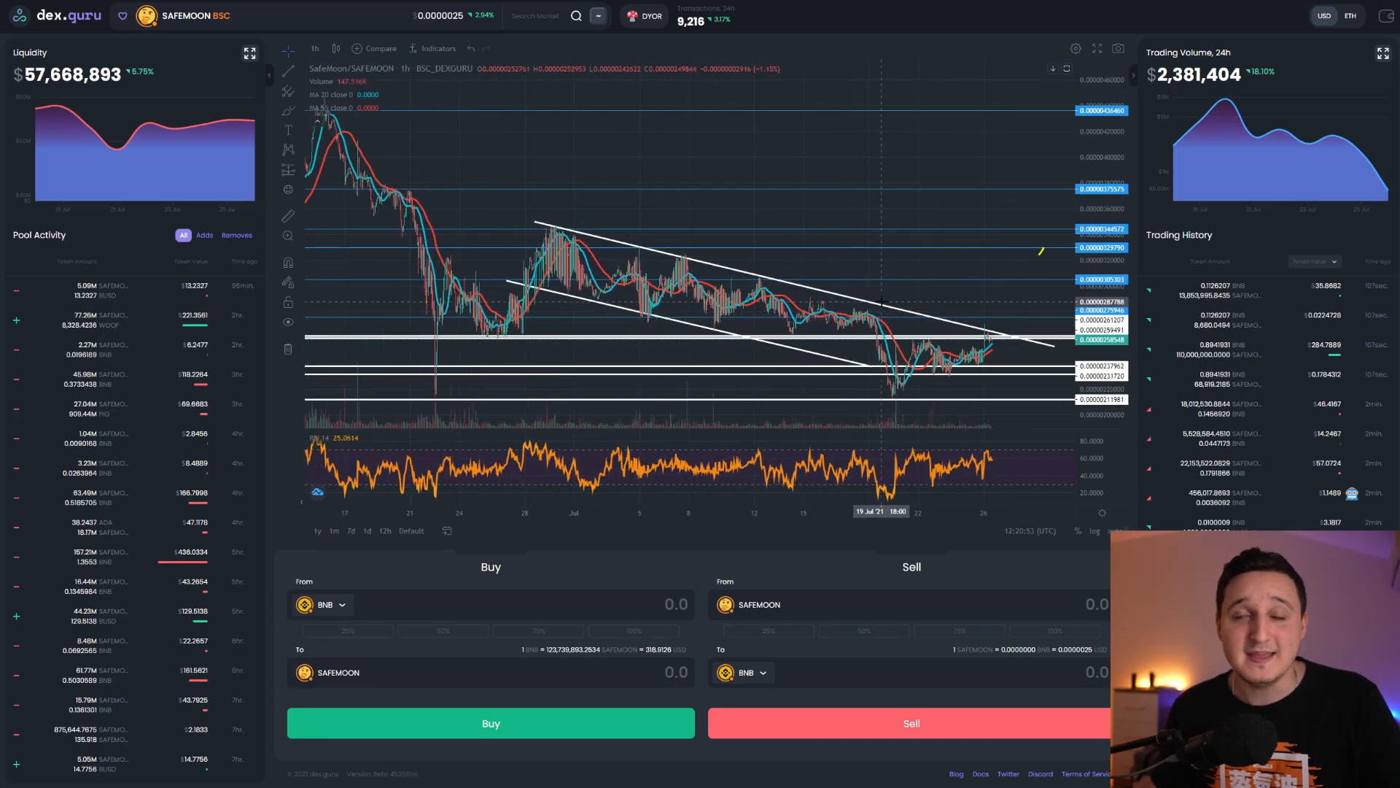
mouse_move(1041, 257)
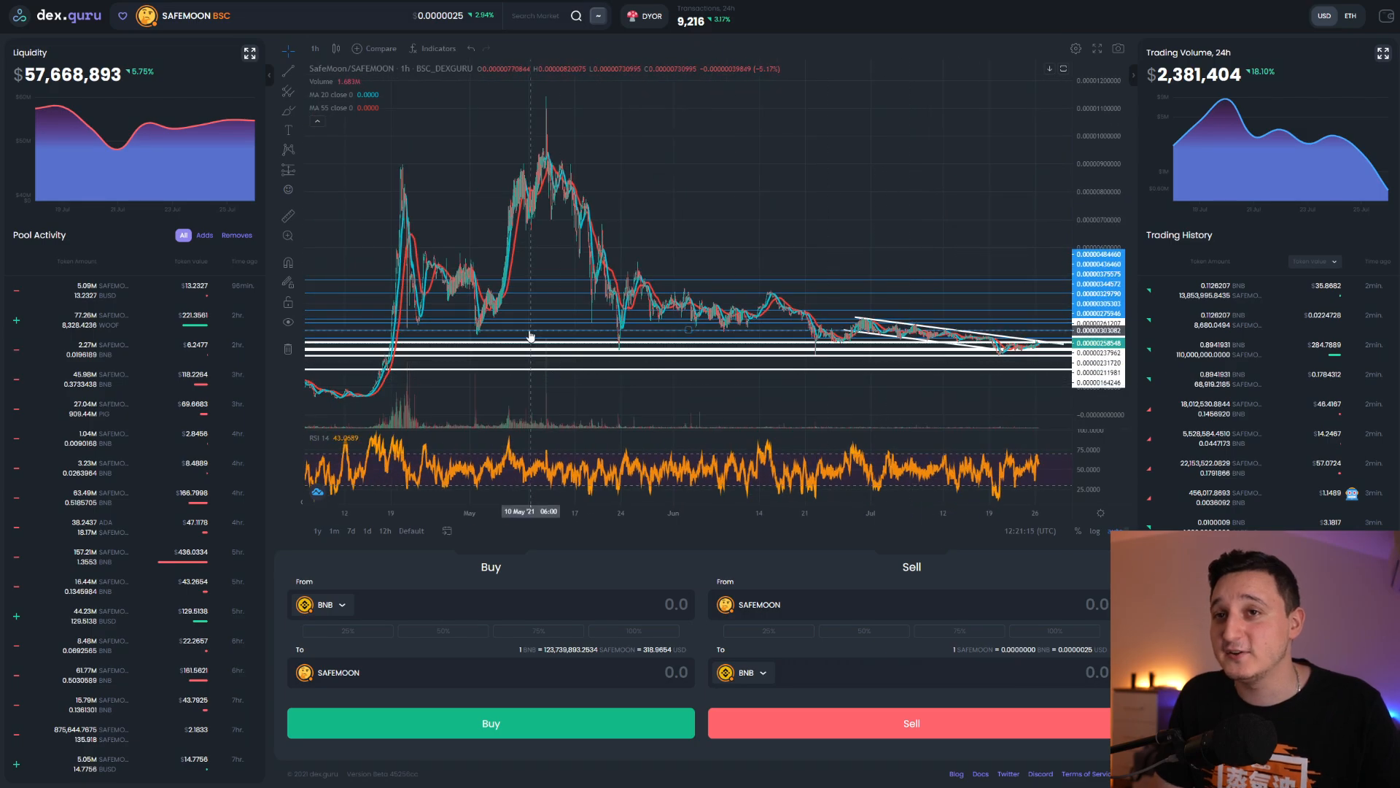
mouse_move(703, 295)
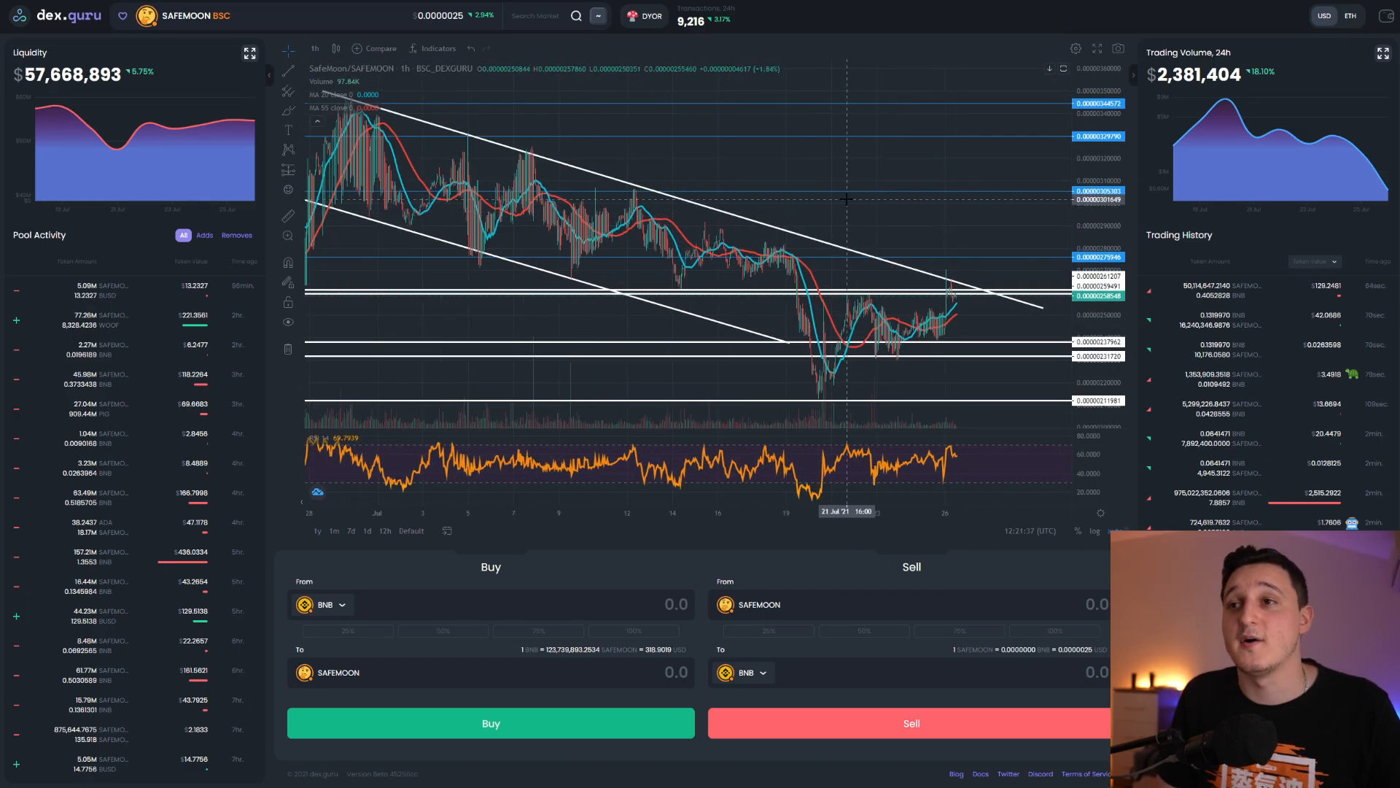
mouse_move(878, 172)
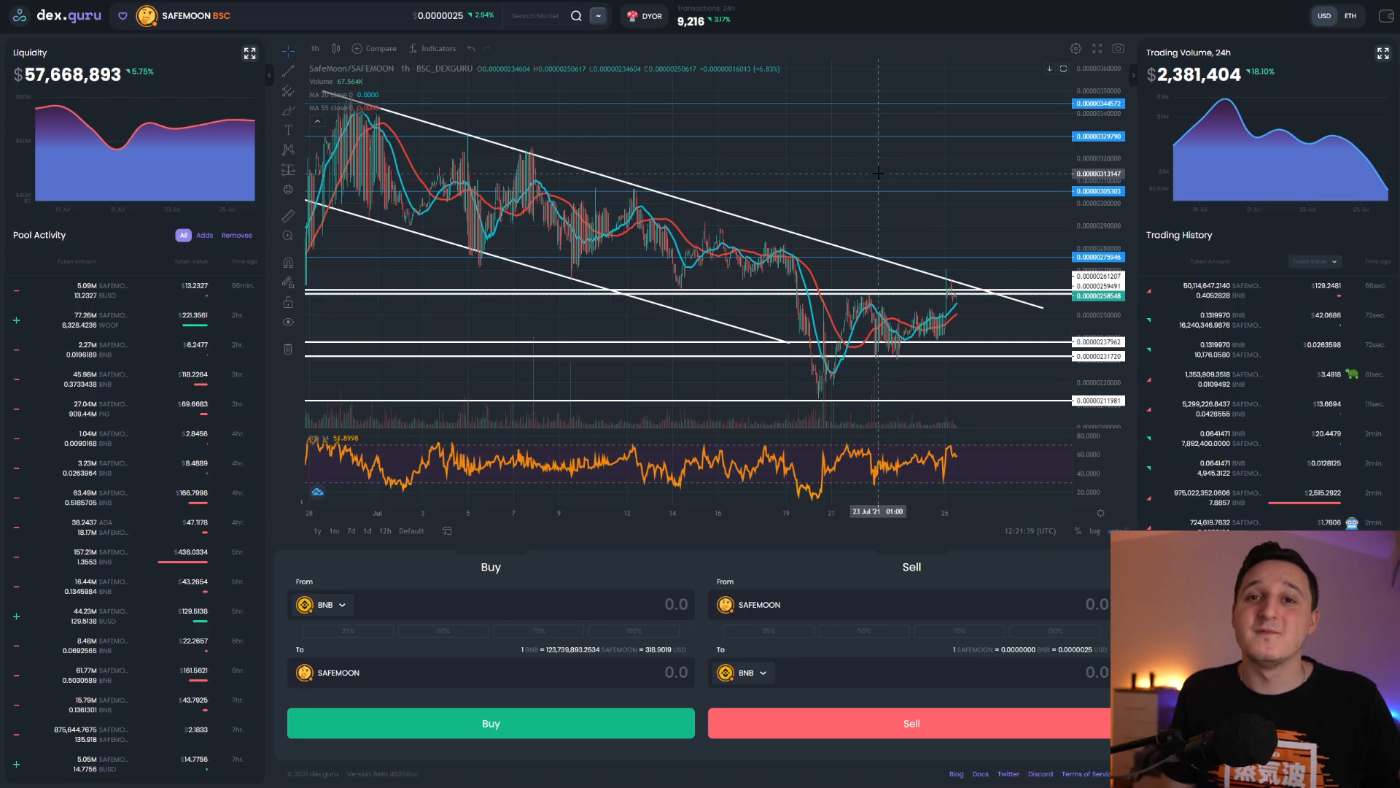